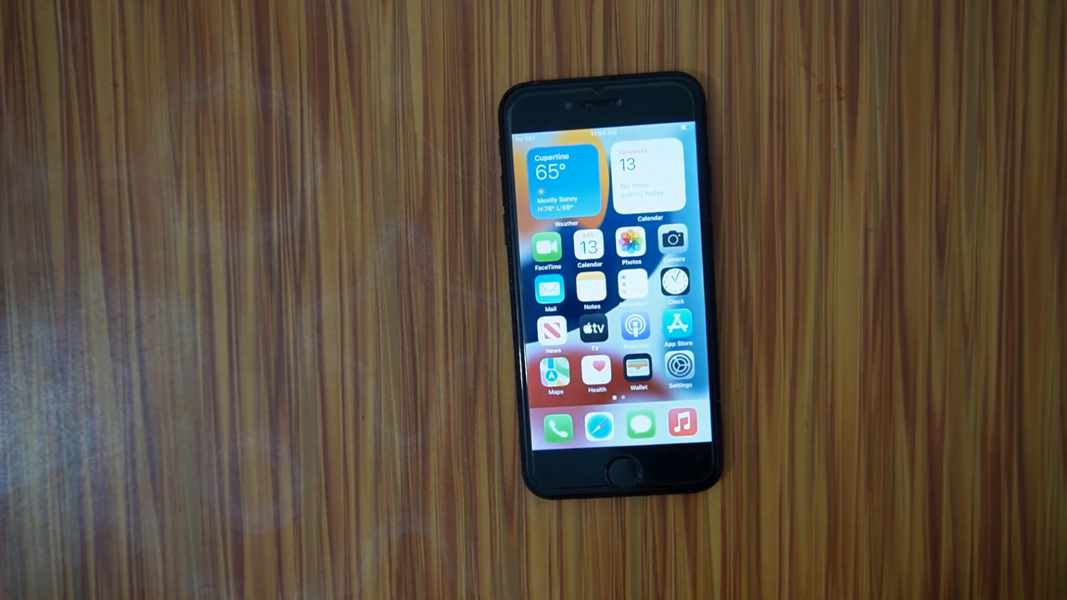
- Go into iPhone Settings and reach the Apple ID account page
click(678, 364)
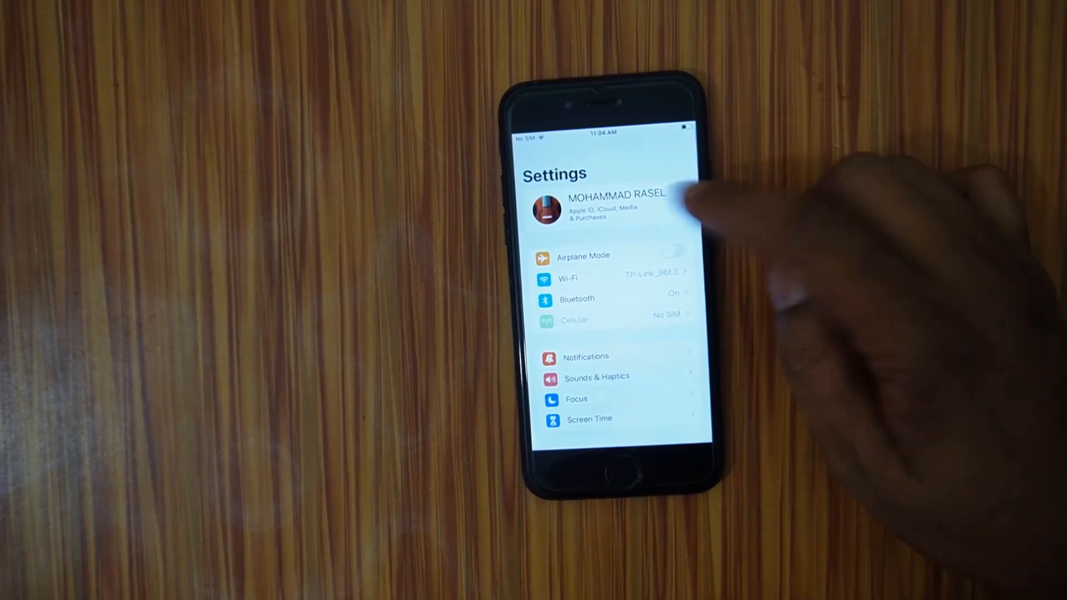
click(611, 204)
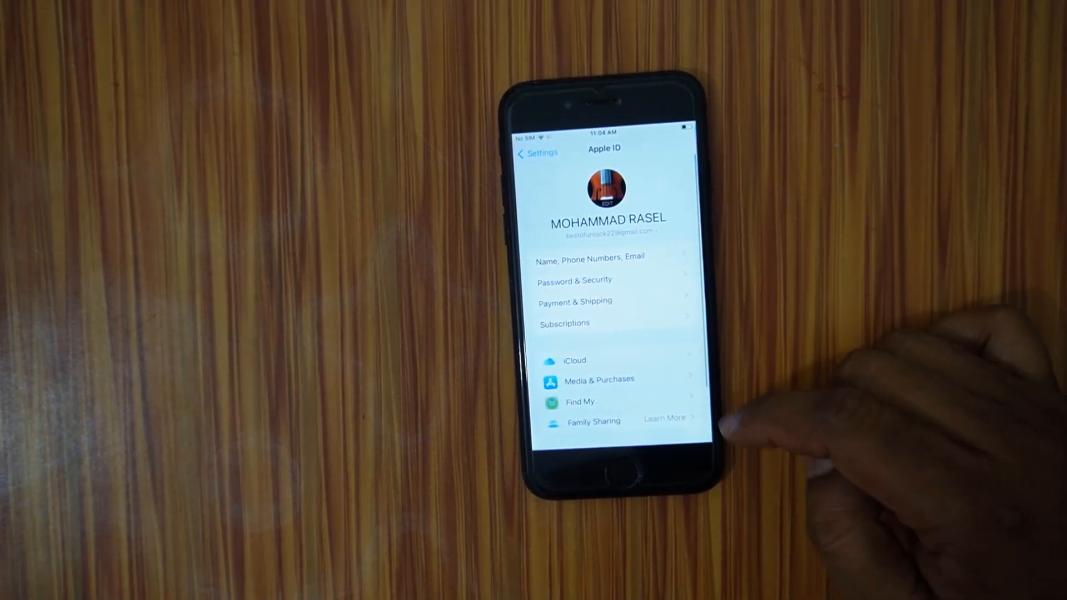
click(580, 402)
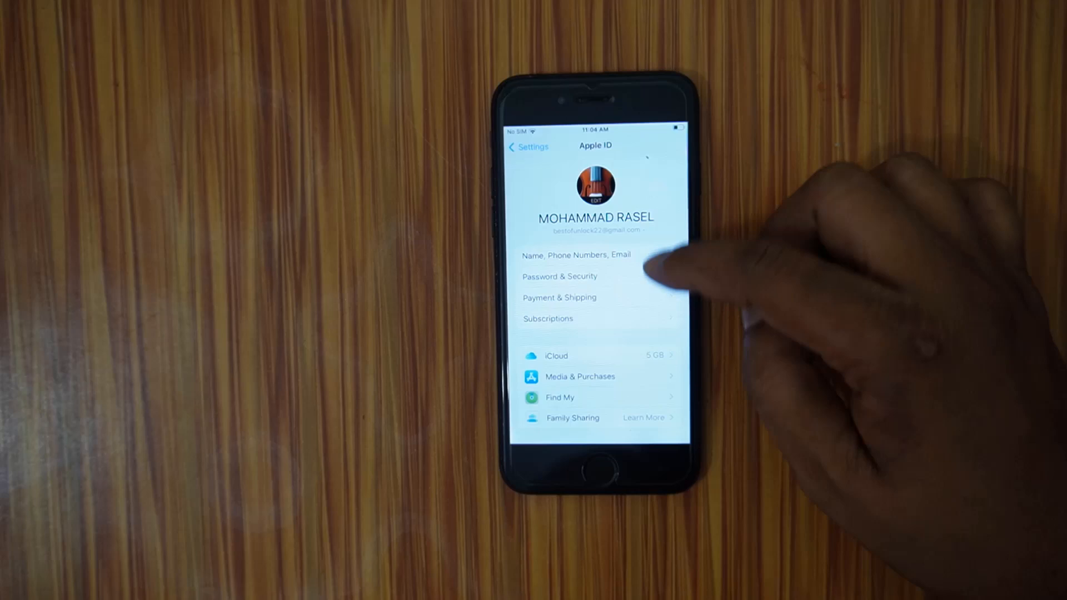
- From the Apple ID page, enter the iCloud settings
click(557, 355)
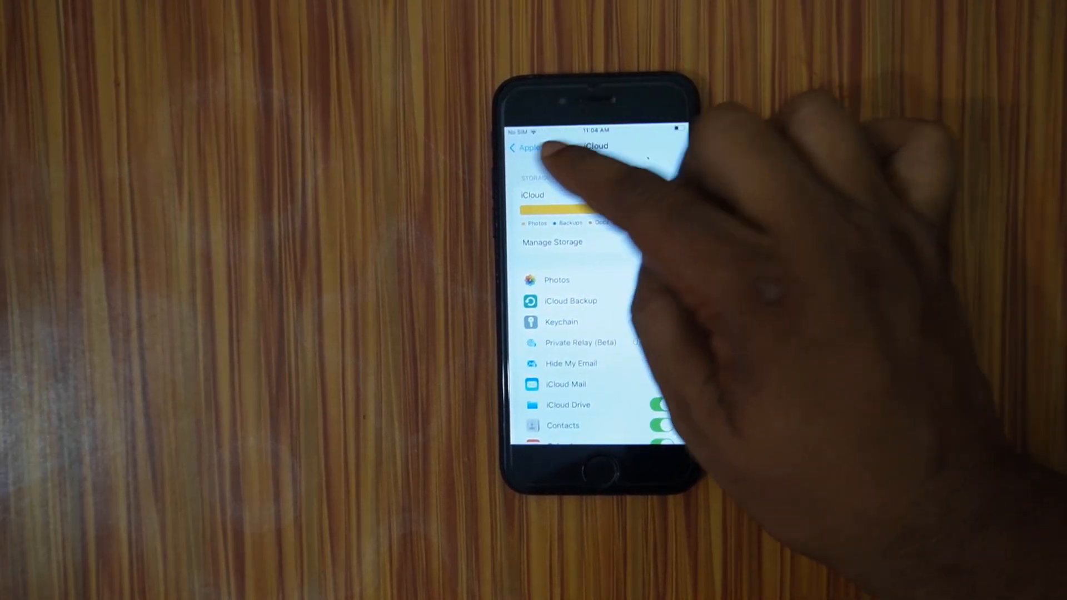
click(520, 146)
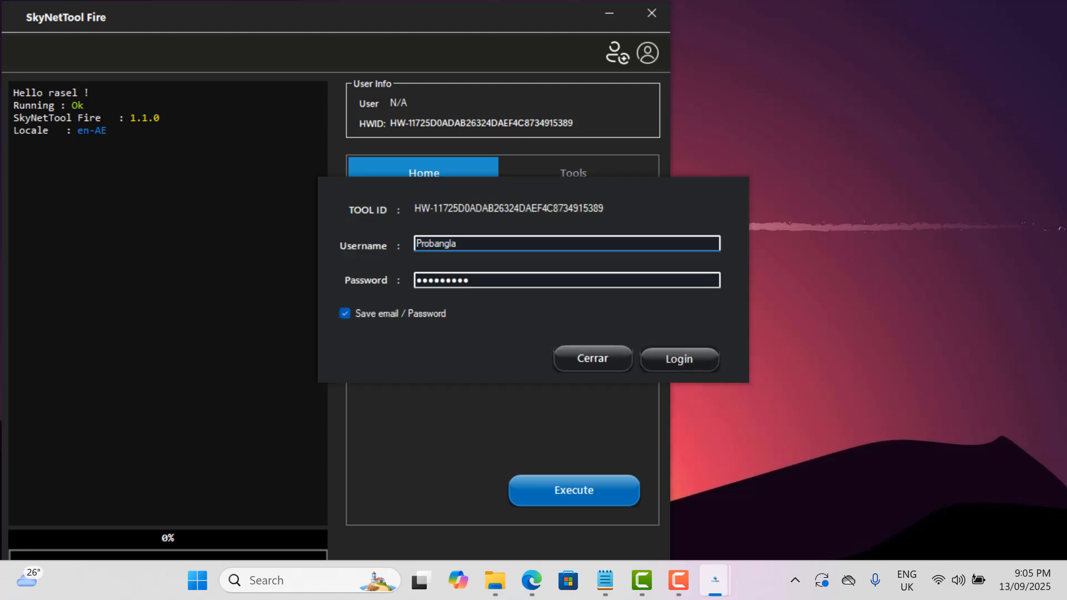
- Log in to SkyNetTool Fire with the saved username and password
click(679, 358)
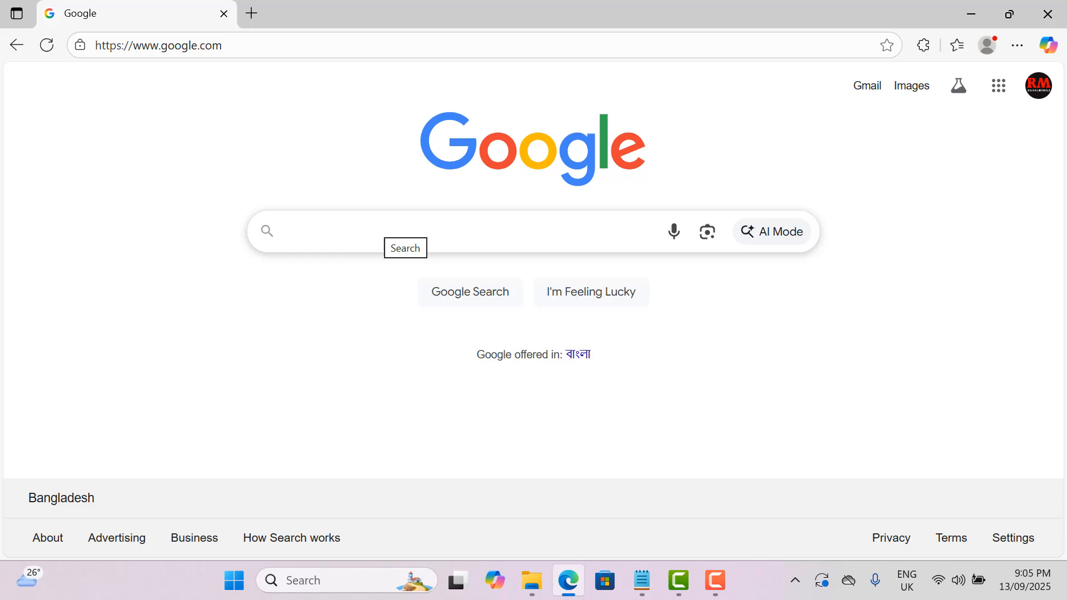
- Search Google for 'skynettool', reach the SkyNet Tool store and start signing in
text(skynettool)
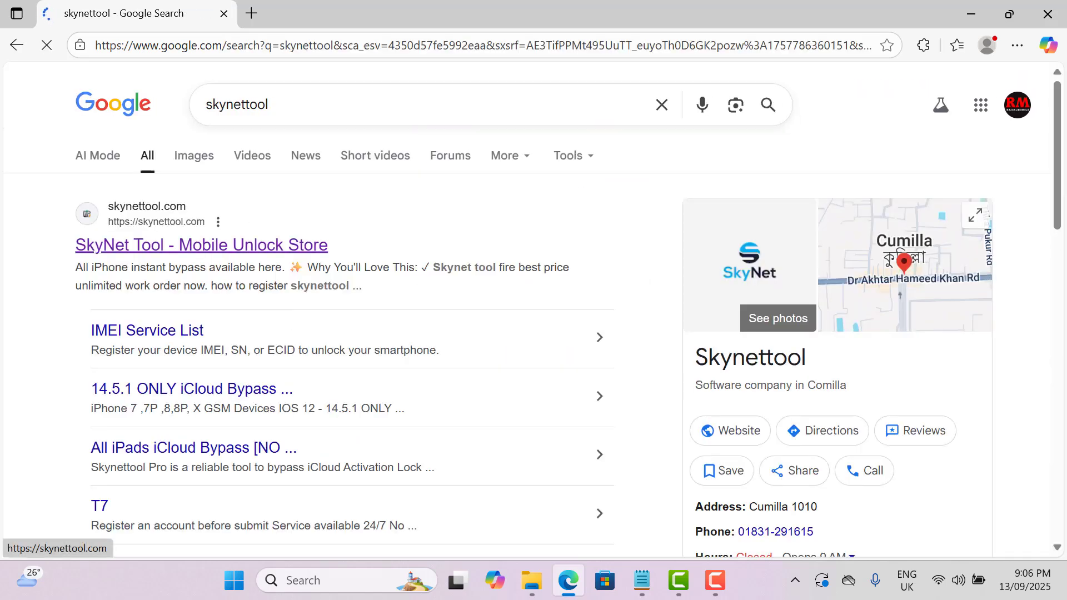
click(202, 245)
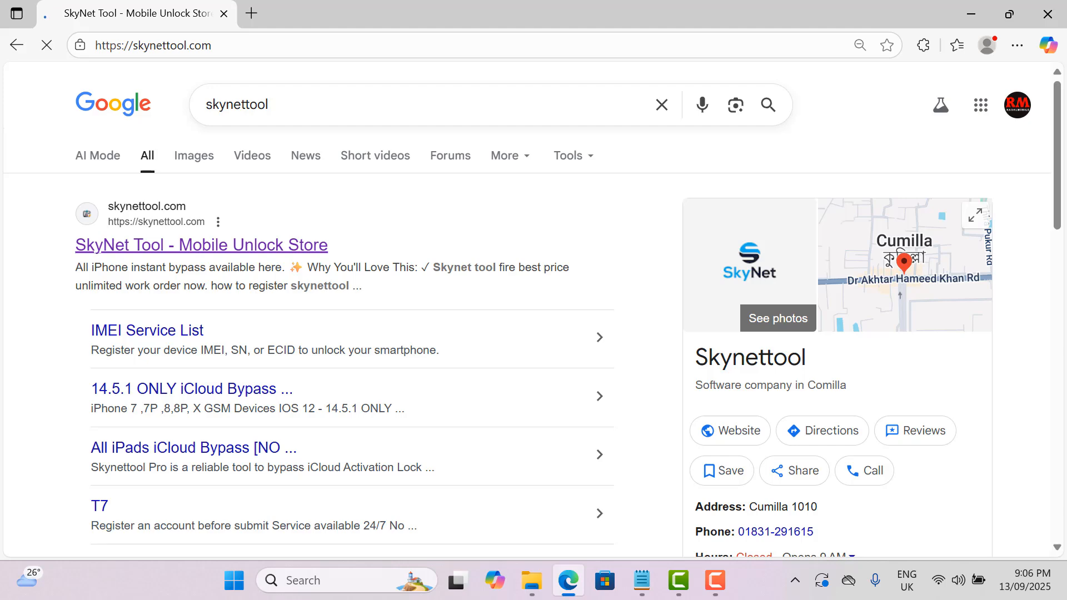
click(201, 244)
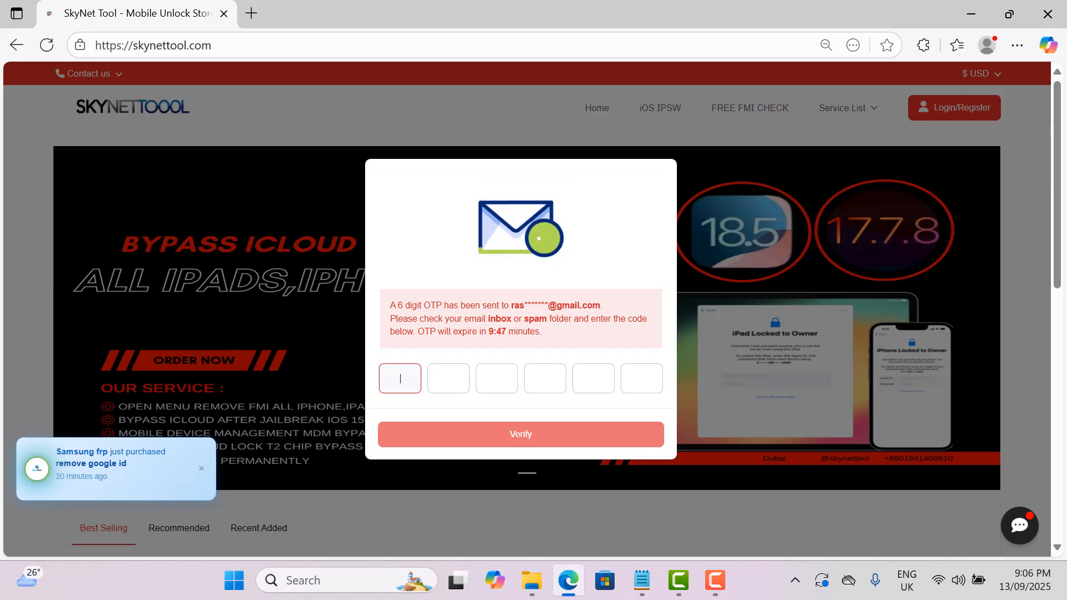
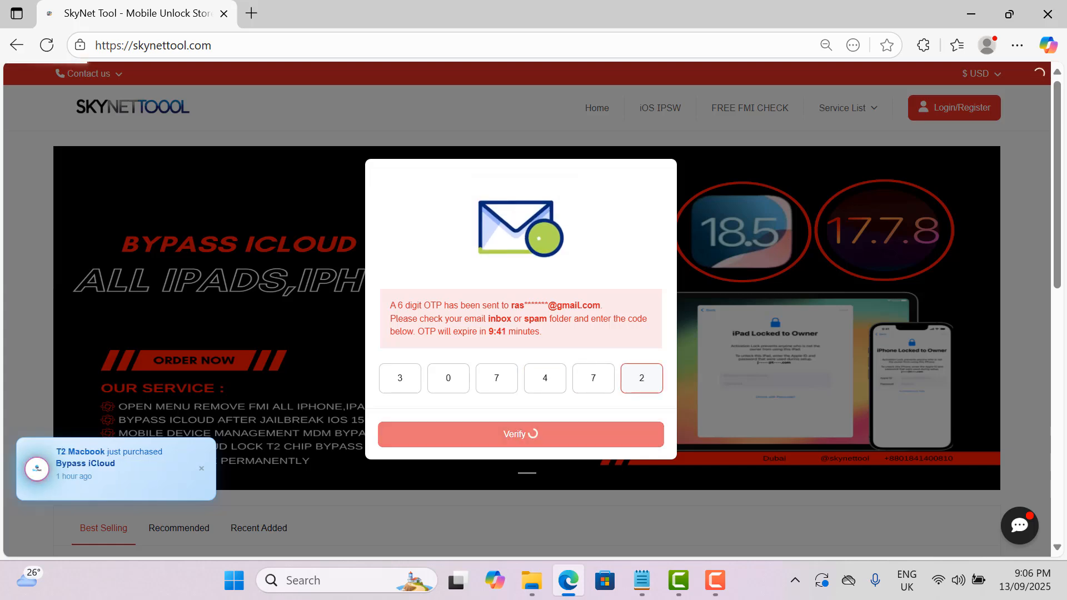
click(521, 434)
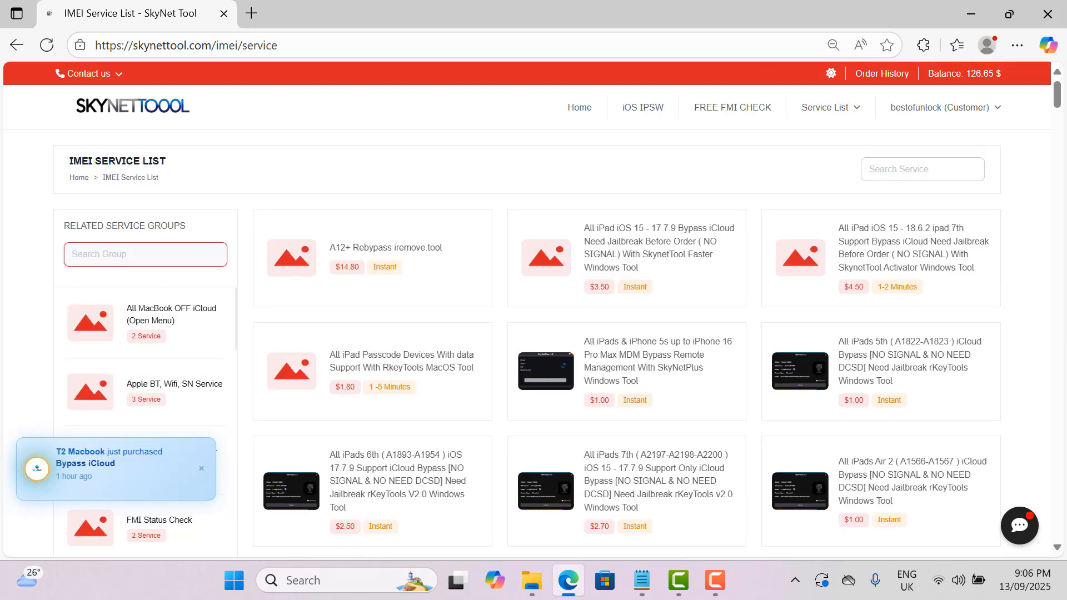
- Filter groups by 'fire' and choose the skynettool fire 1 day license service
text(fire)
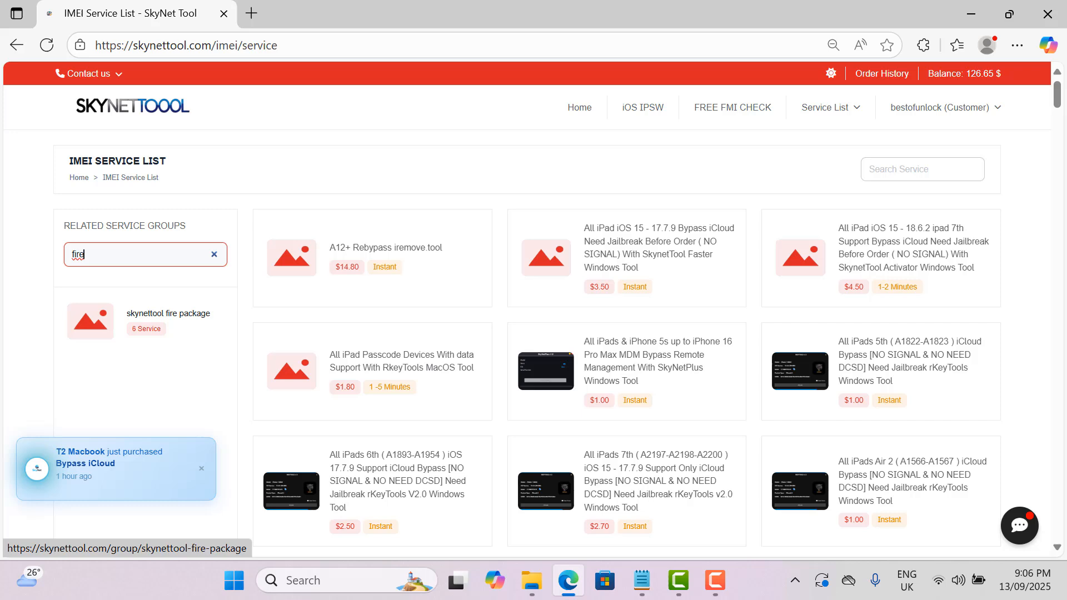
click(168, 313)
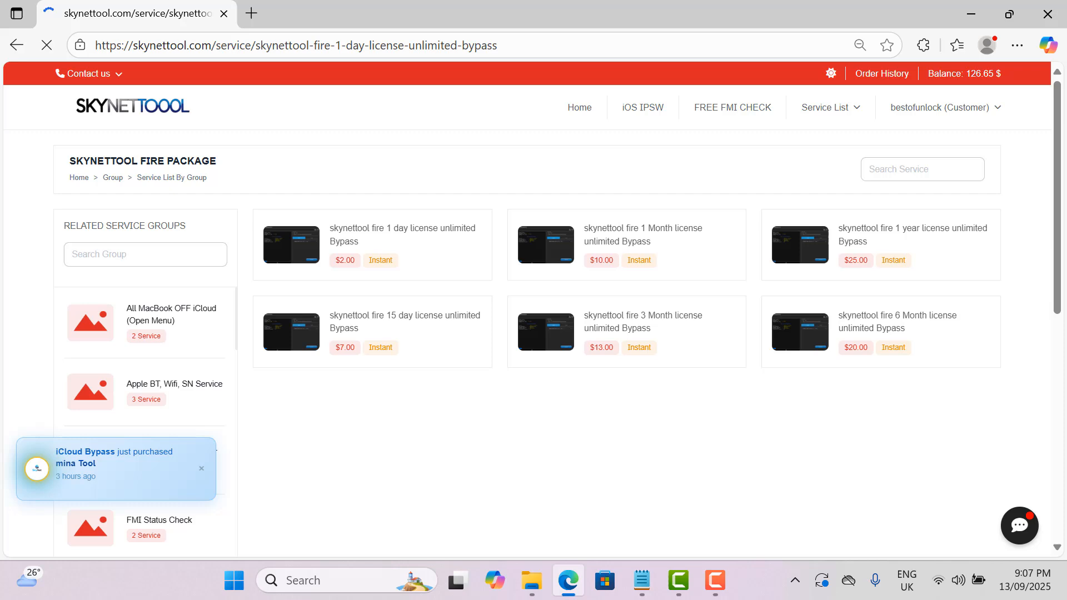
click(404, 234)
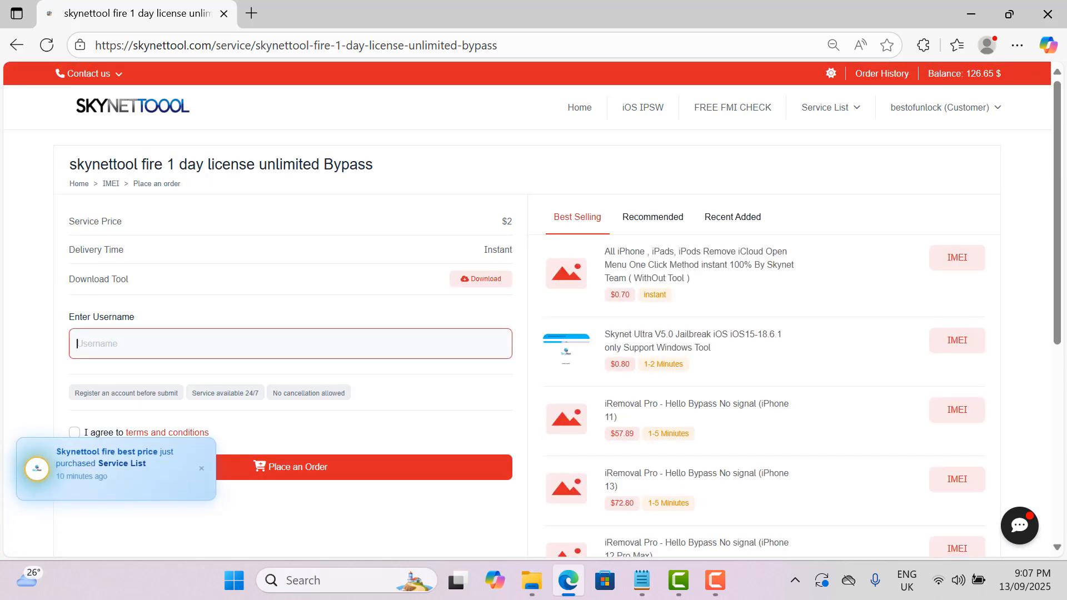
- Enter username 'pro', accept terms, place the order and view the order history
text(probangla)
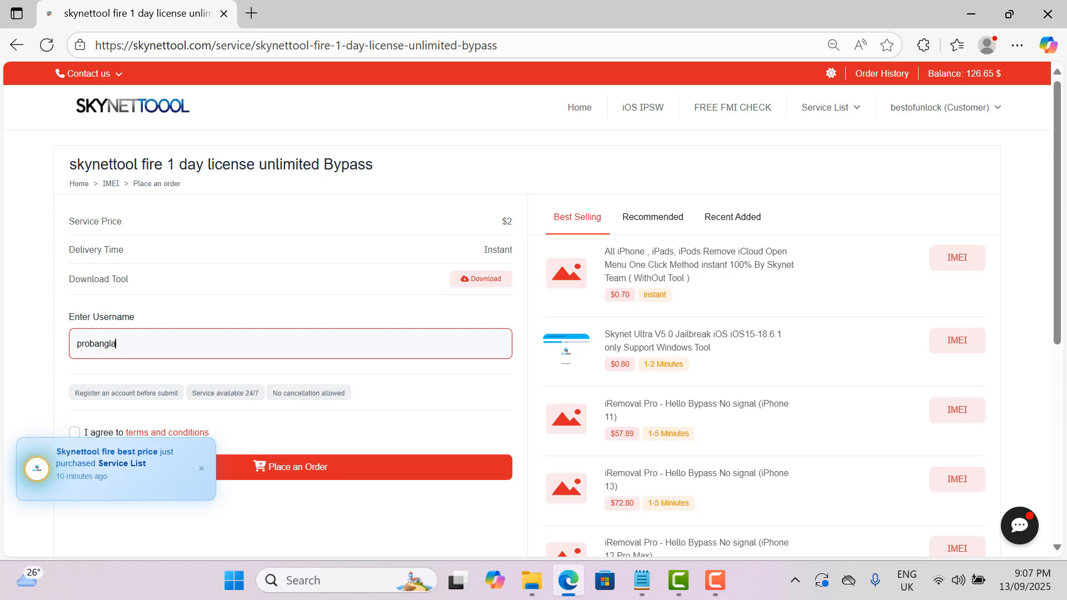
click(75, 432)
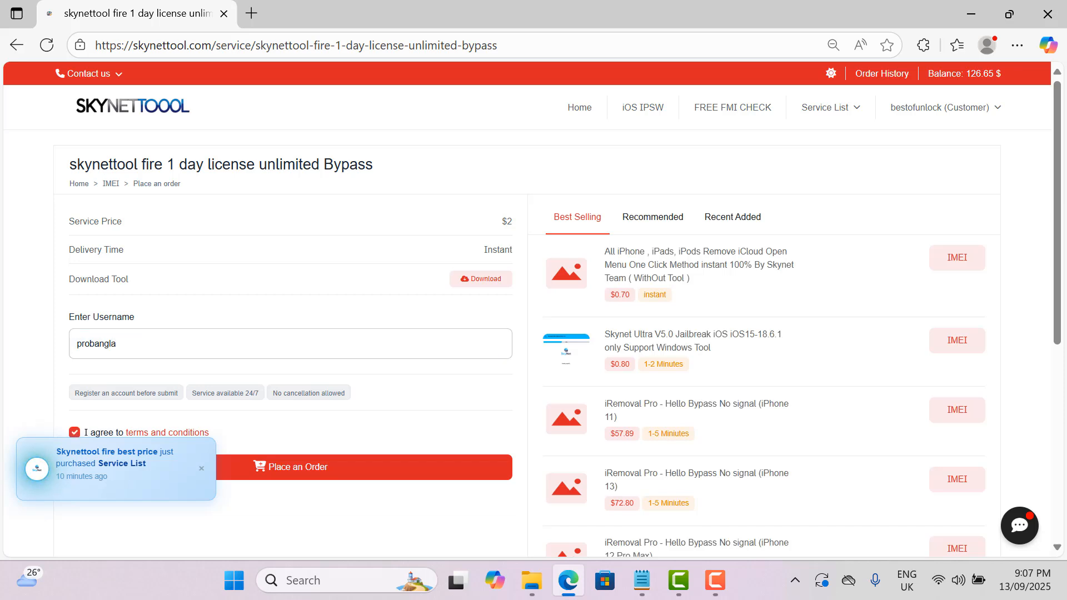
click(296, 467)
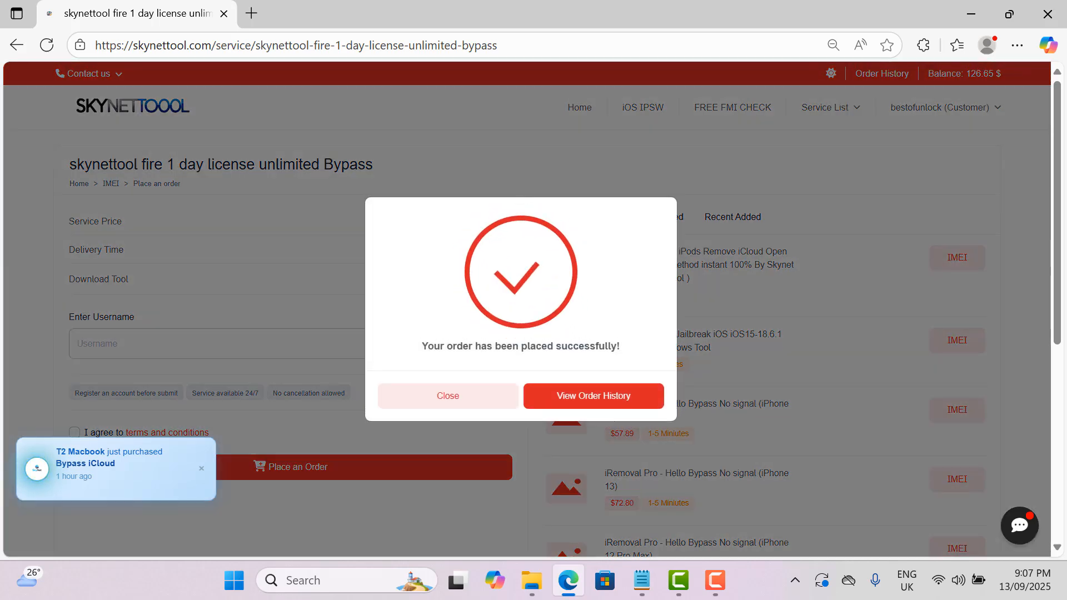
mouse_move(593, 395)
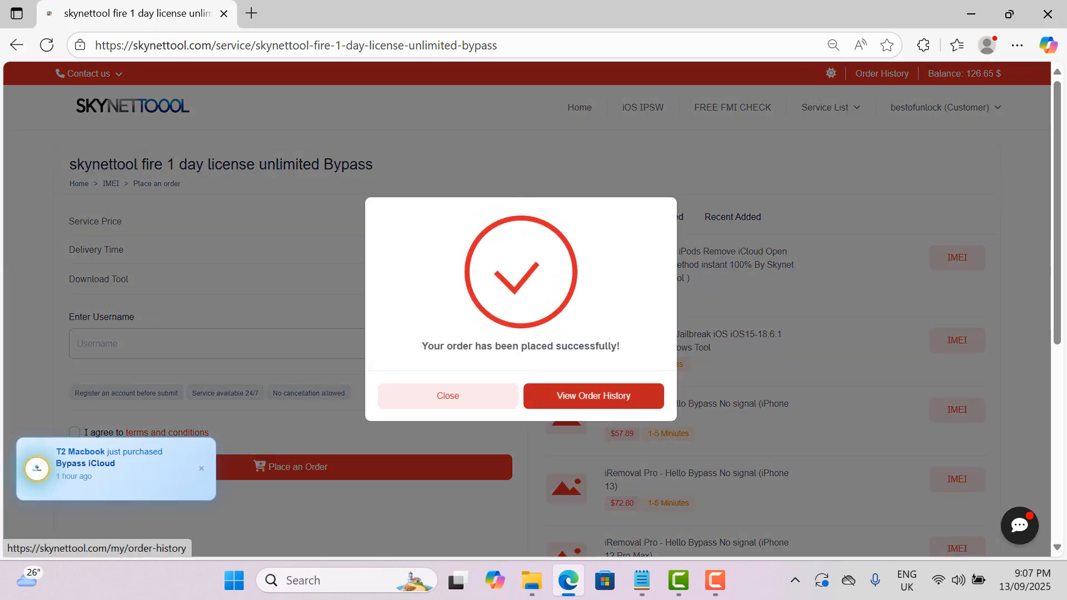
click(593, 396)
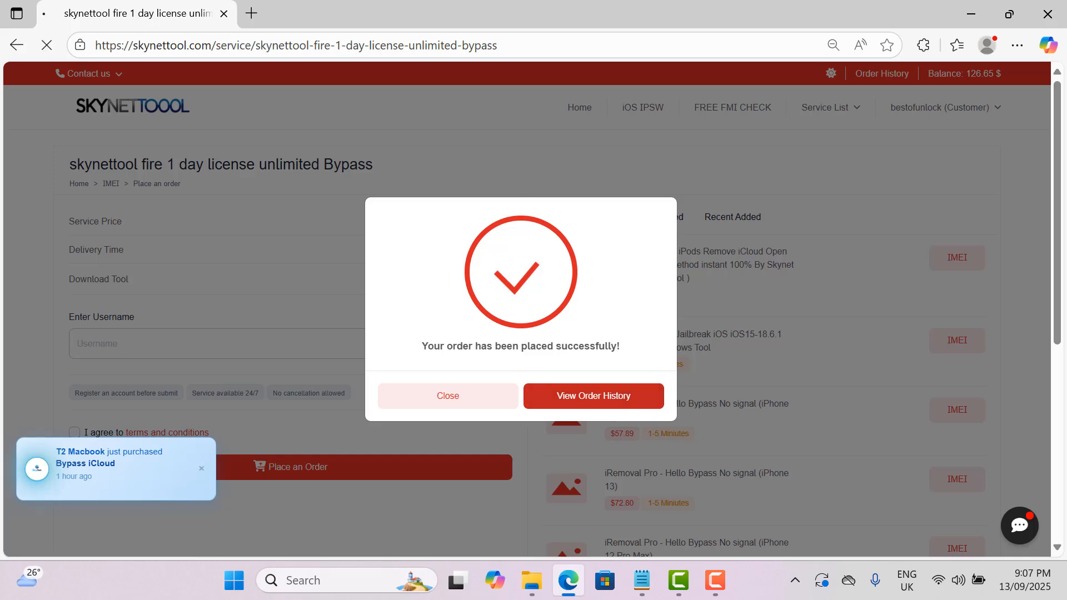
click(594, 396)
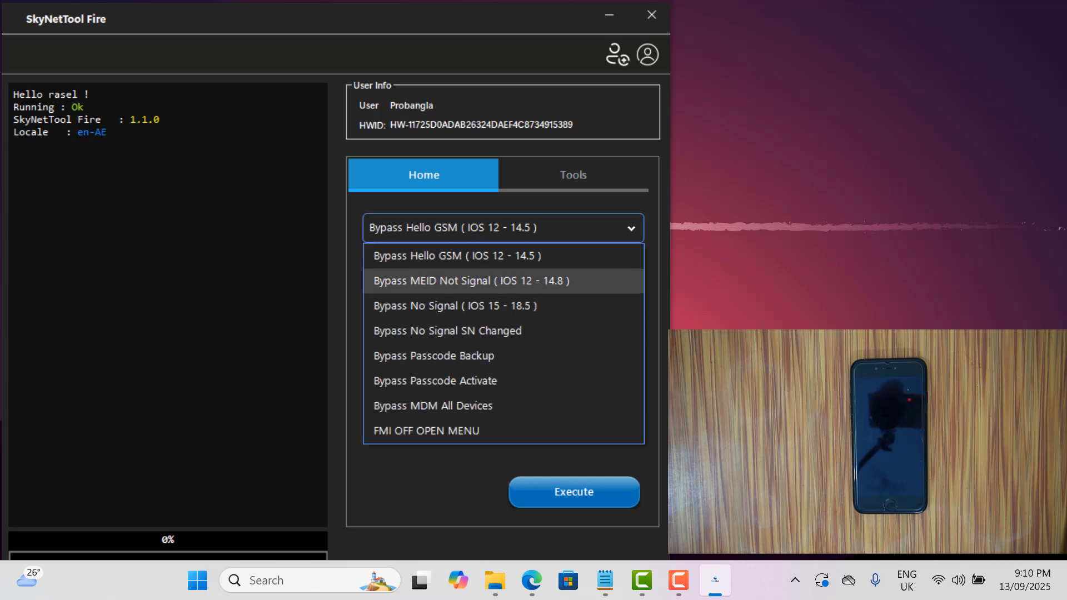
click(427, 430)
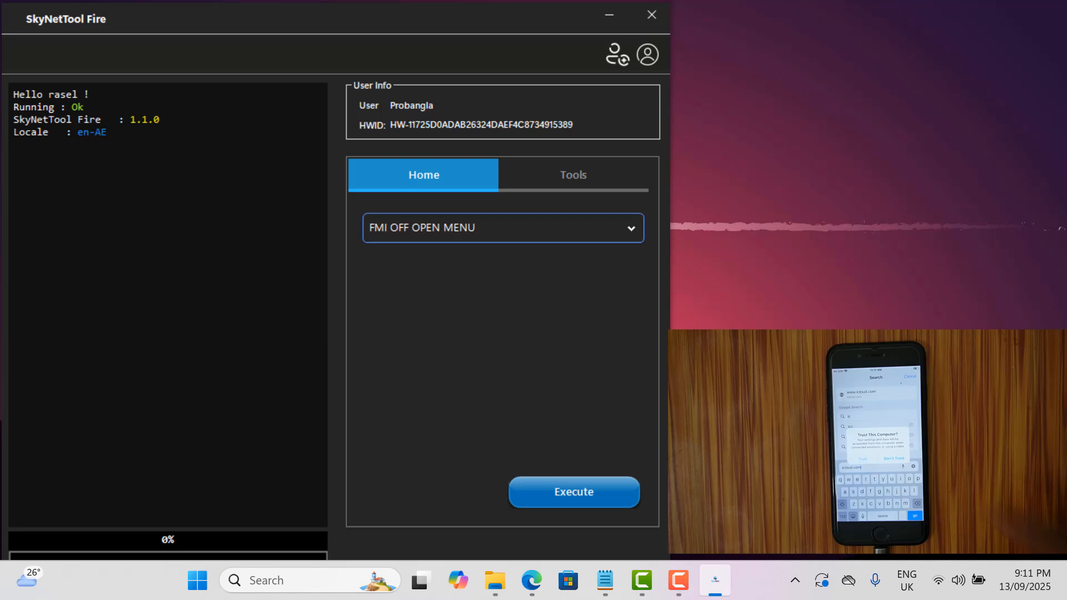
- Execute FMI OFF OPEN MENU and dismiss the trust-the-computer error so the iPhone 7 is read
click(574, 492)
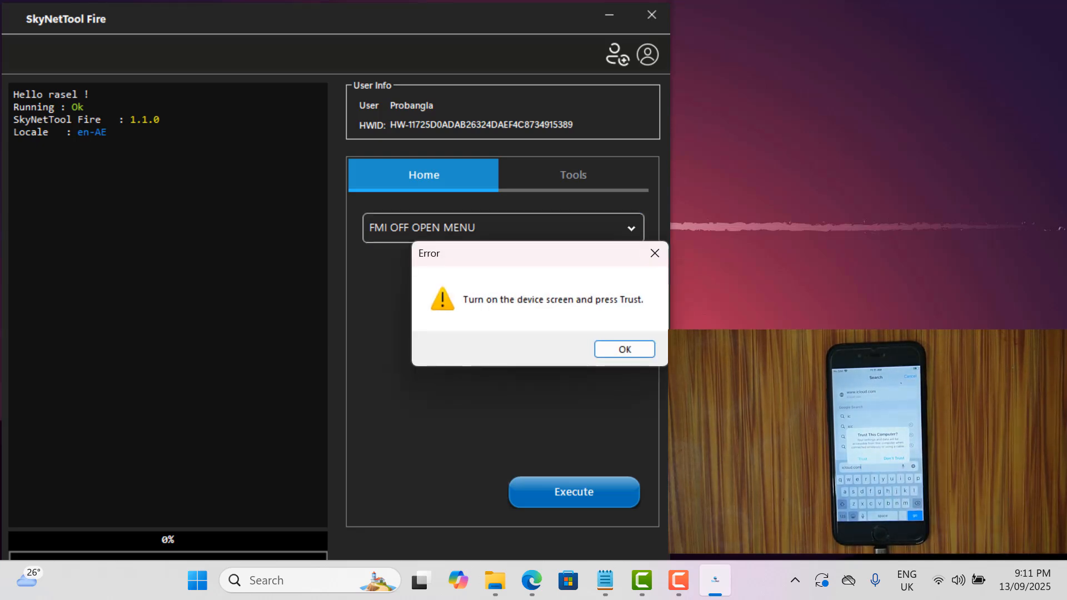
click(624, 349)
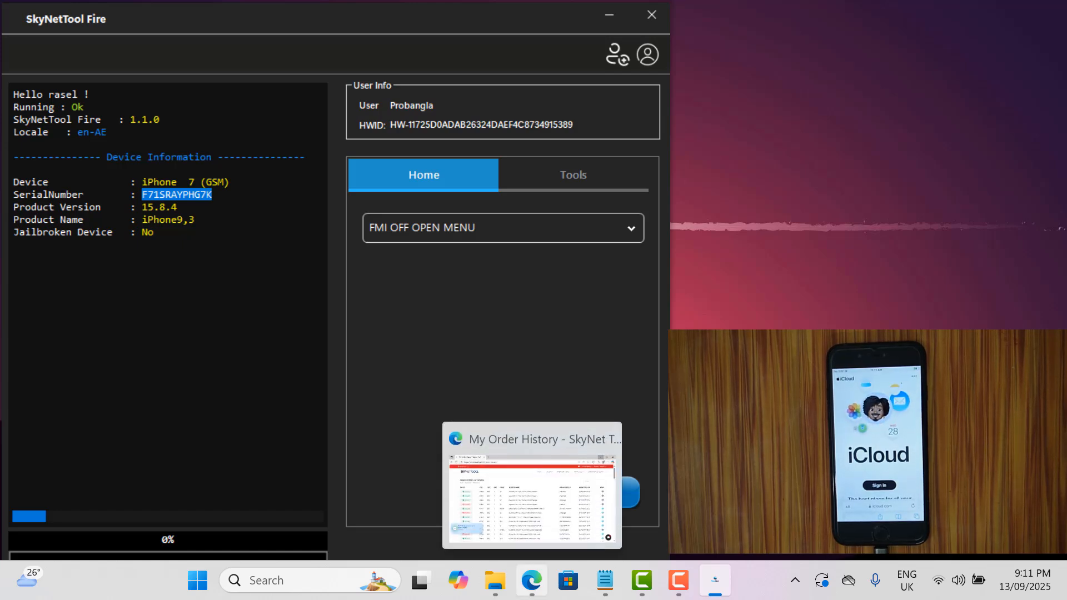
click(532, 489)
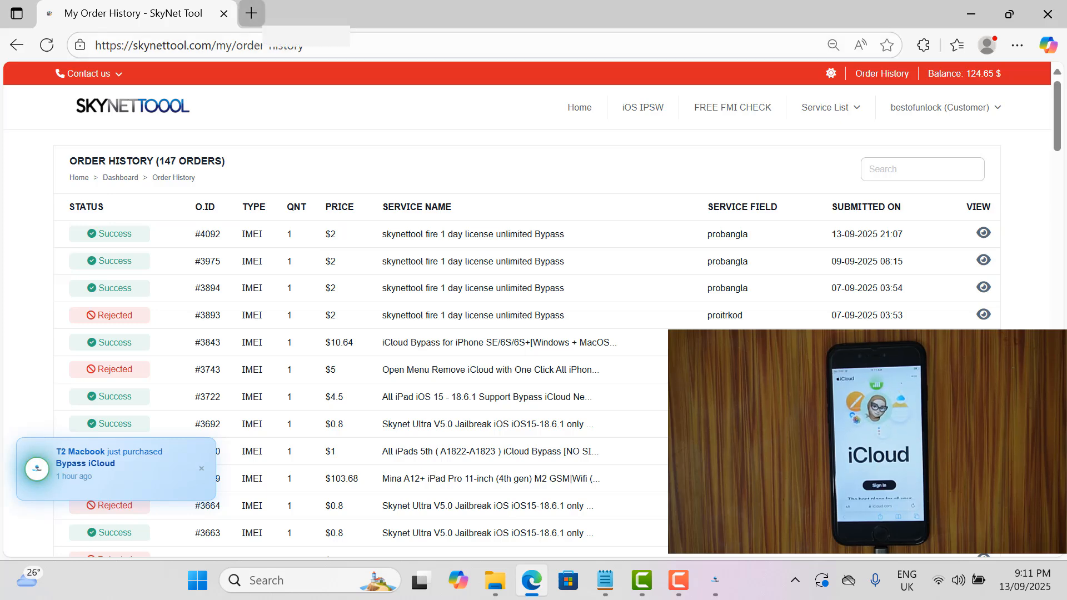
click(251, 13)
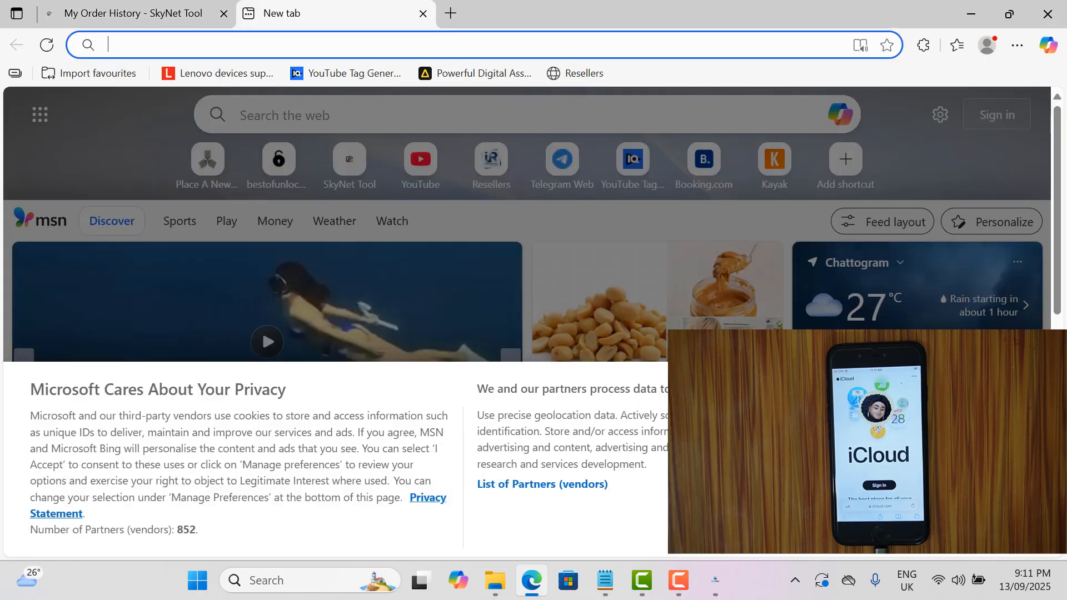
text(https://pro-bangla.com)
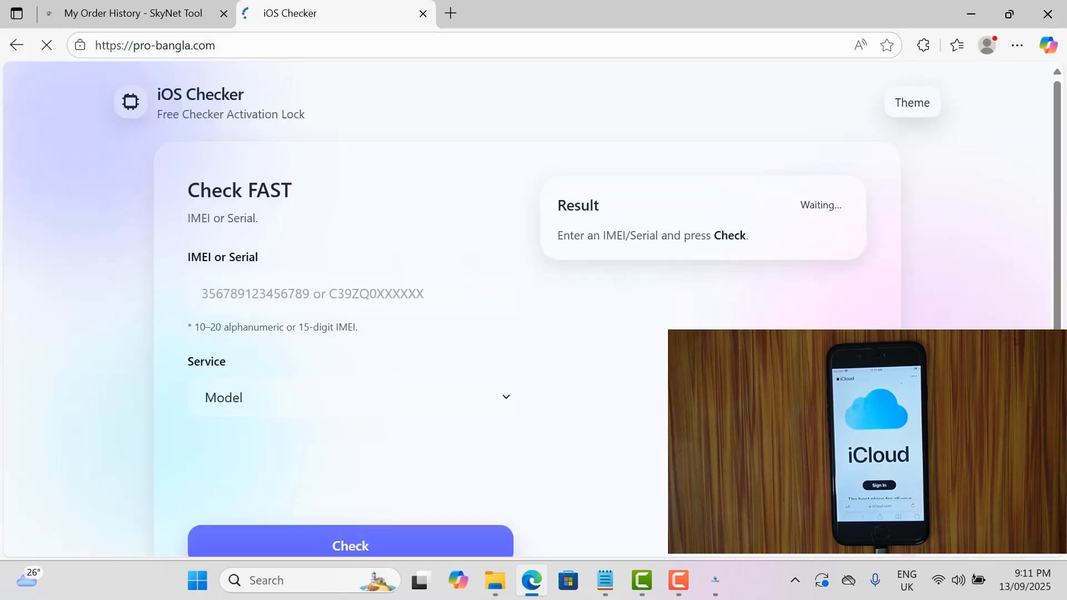
- Check the phone's IMEI, confirming iPhone 7 128GB Black with FMI OFF
click(350, 293)
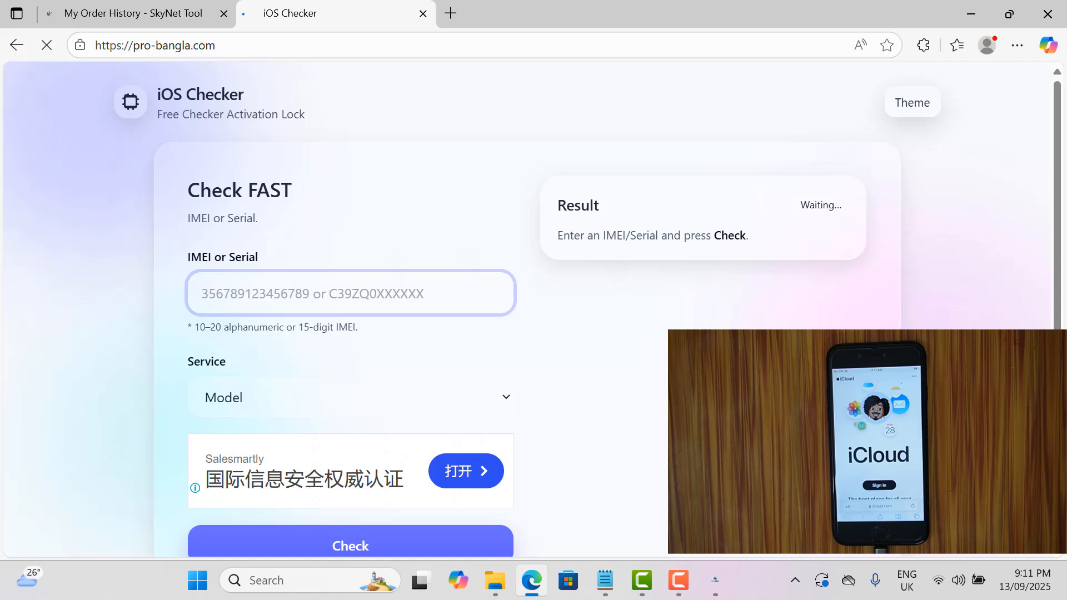
click(350, 545)
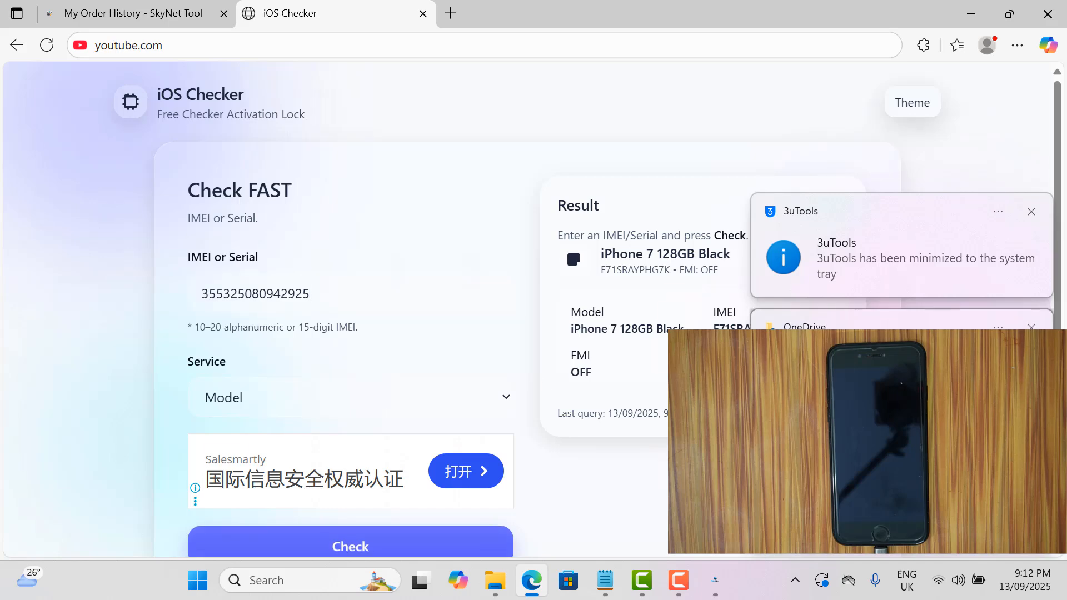
click(350, 546)
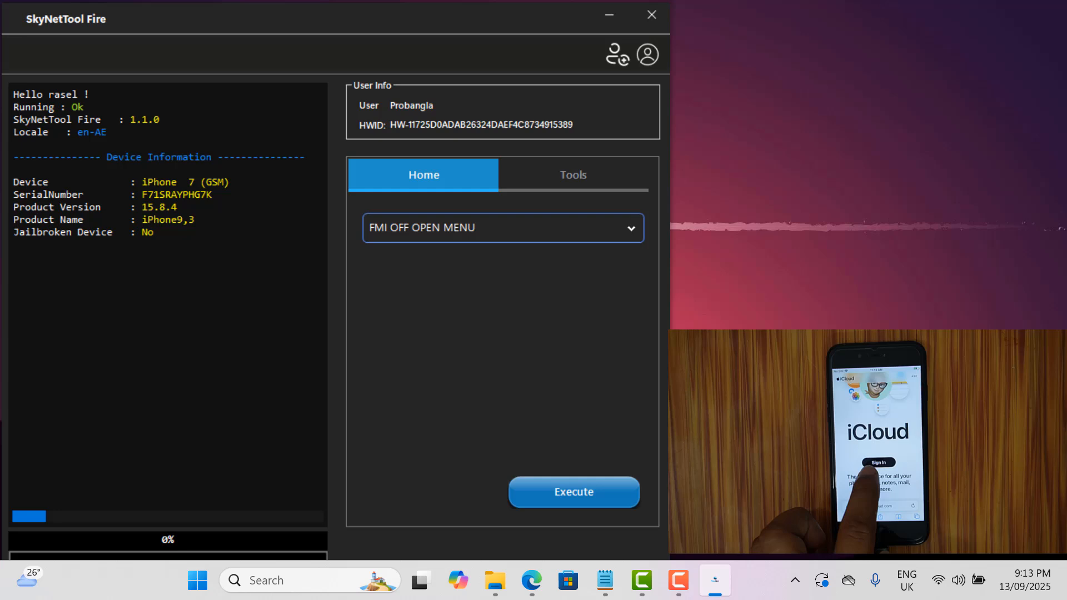
- Execute the FMI OFF Open Menu removal on the connected iPhone 7
click(574, 492)
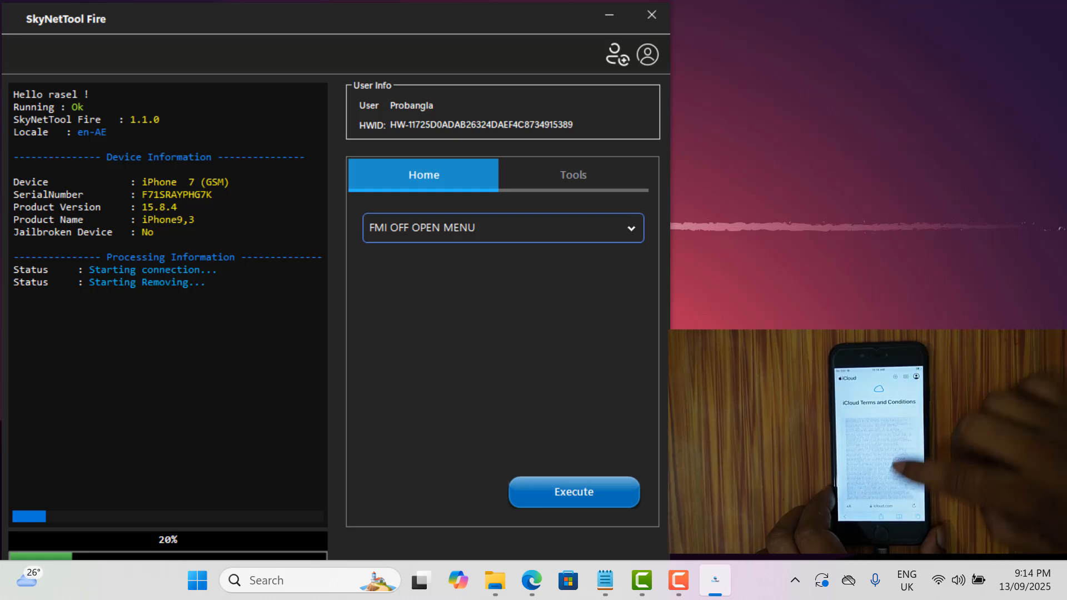
click(573, 492)
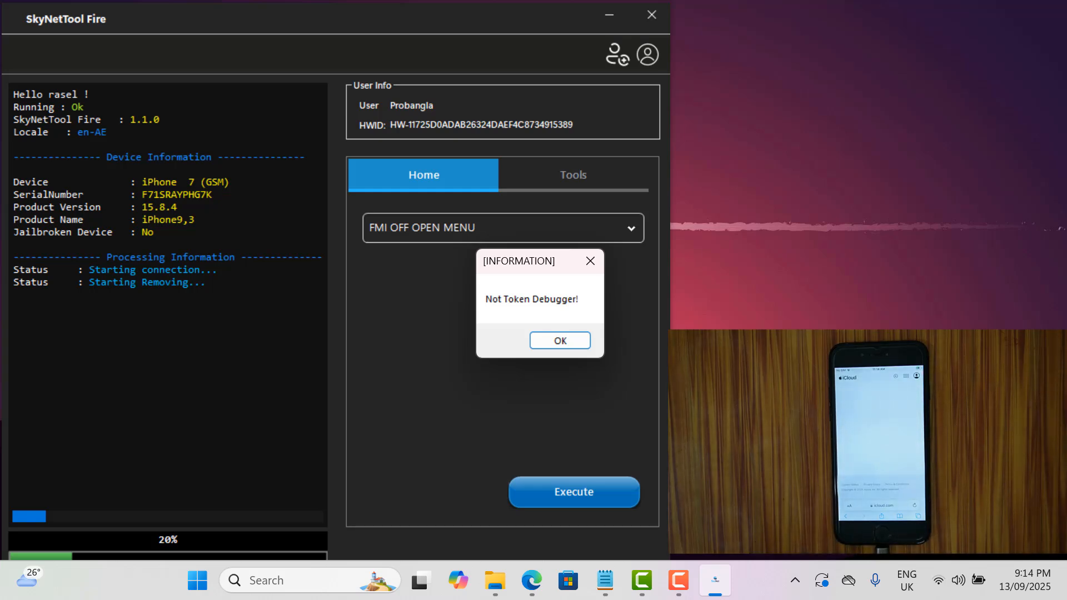
- Dismiss the 'Not Token Debugger!' information notice with OK
click(560, 340)
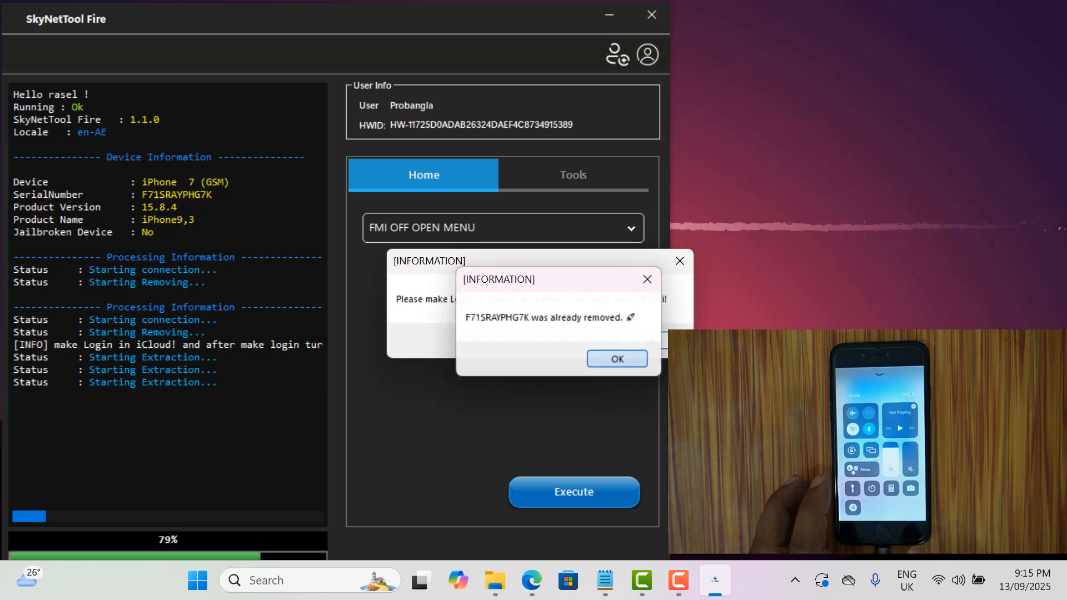
click(616, 359)
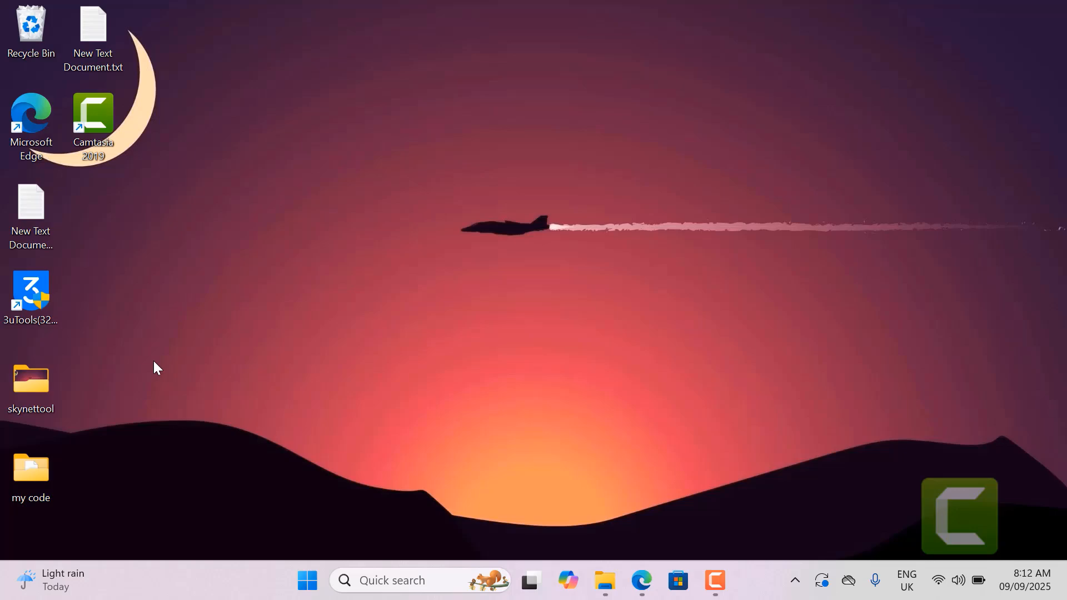
mouse_move(84, 389)
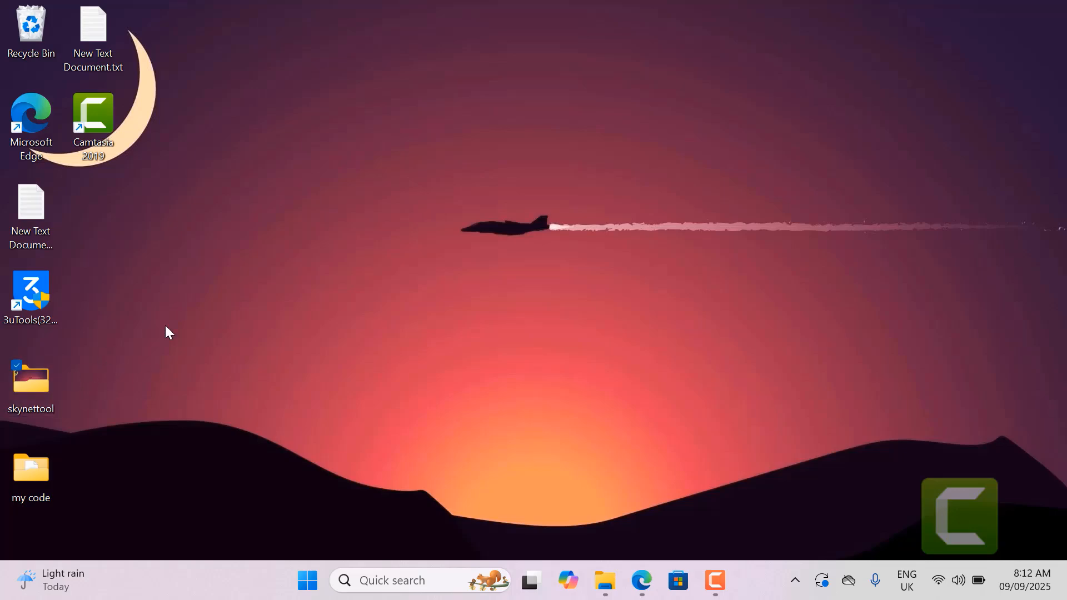
- Locate Skynettool Fire.exe in Downloads > SkyNetFire via File Explorer
click(604, 580)
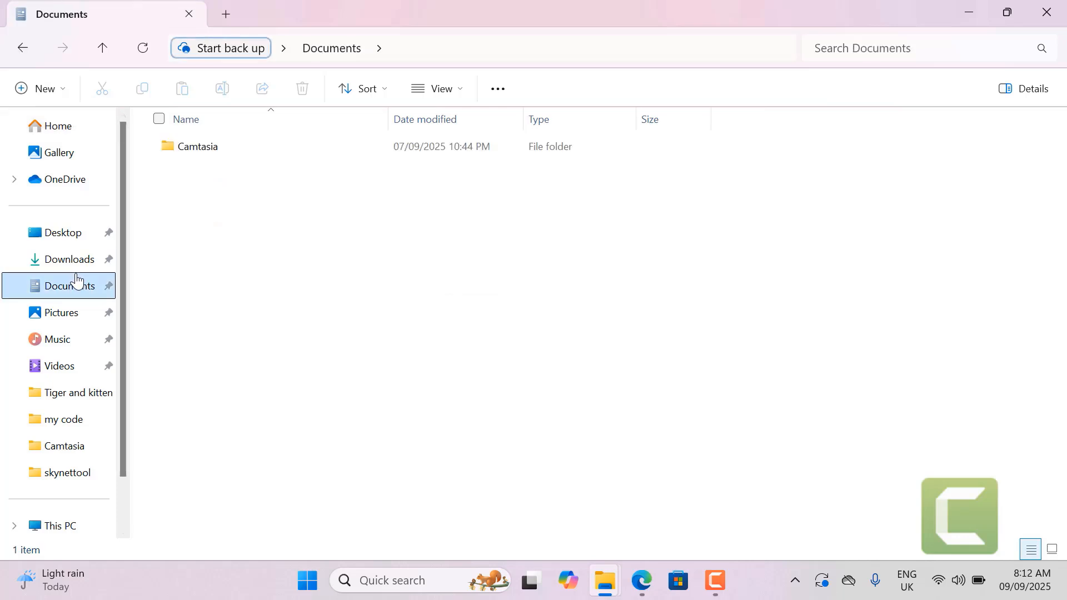
click(69, 259)
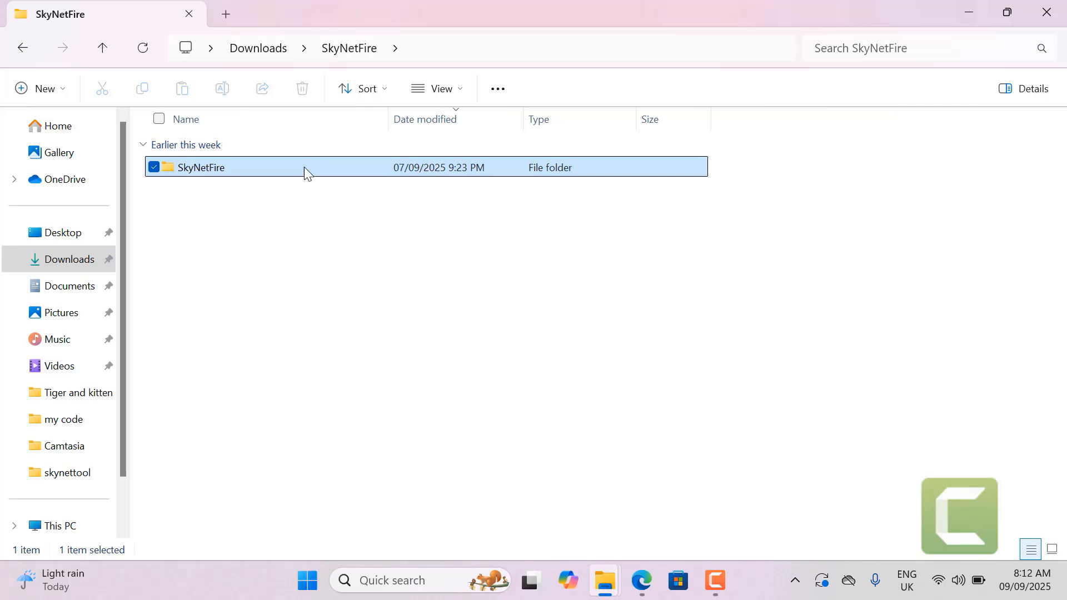
double_click(201, 167)
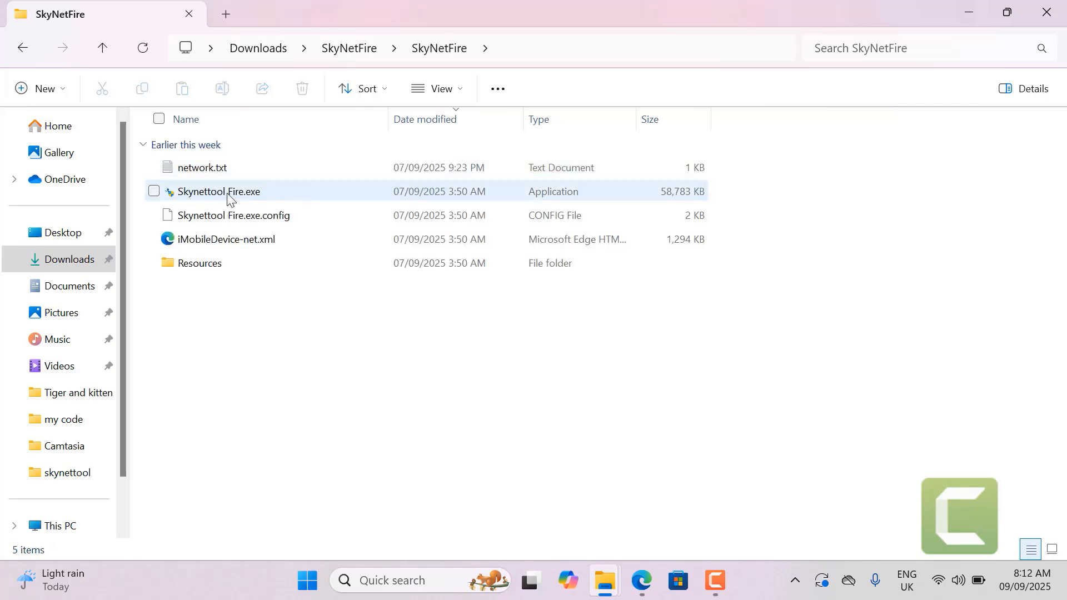
click(219, 191)
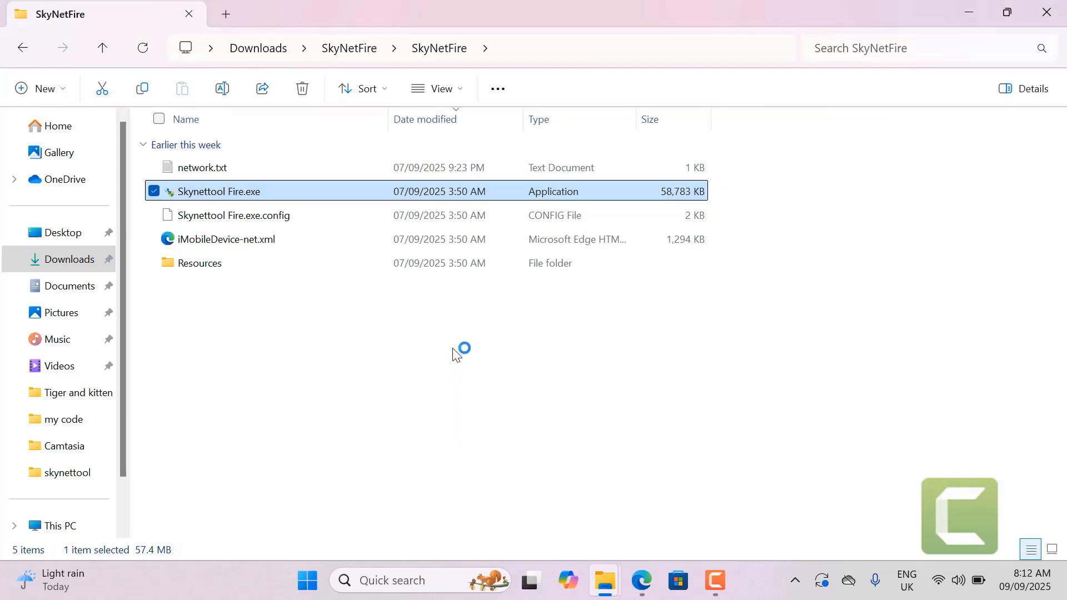
mouse_move(451, 345)
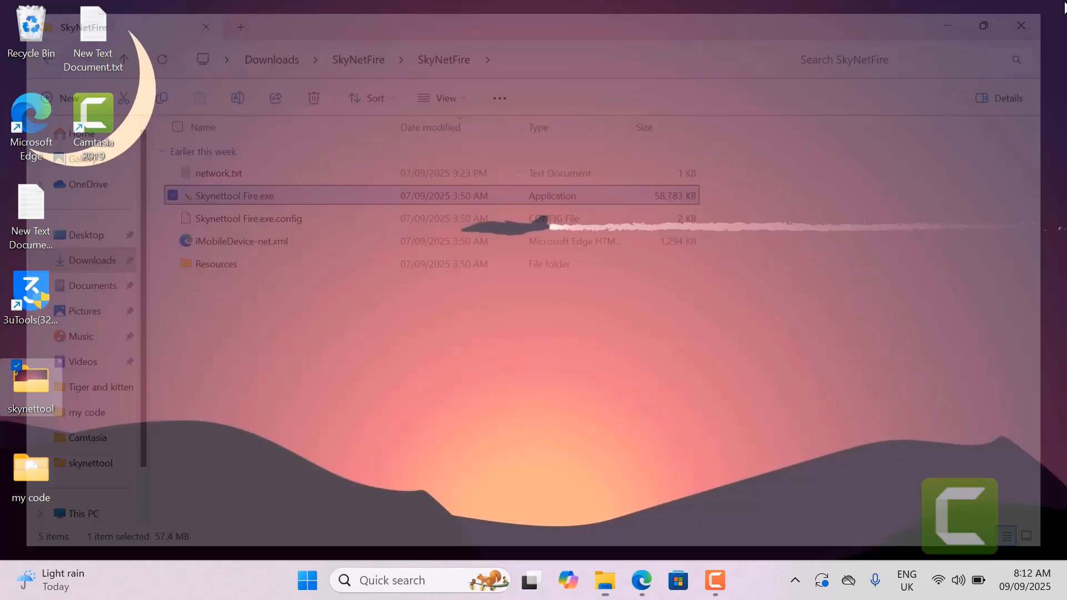
- Close File Explorer and relaunch SkyNetTool Fire from the desktop shortcut
click(1020, 26)
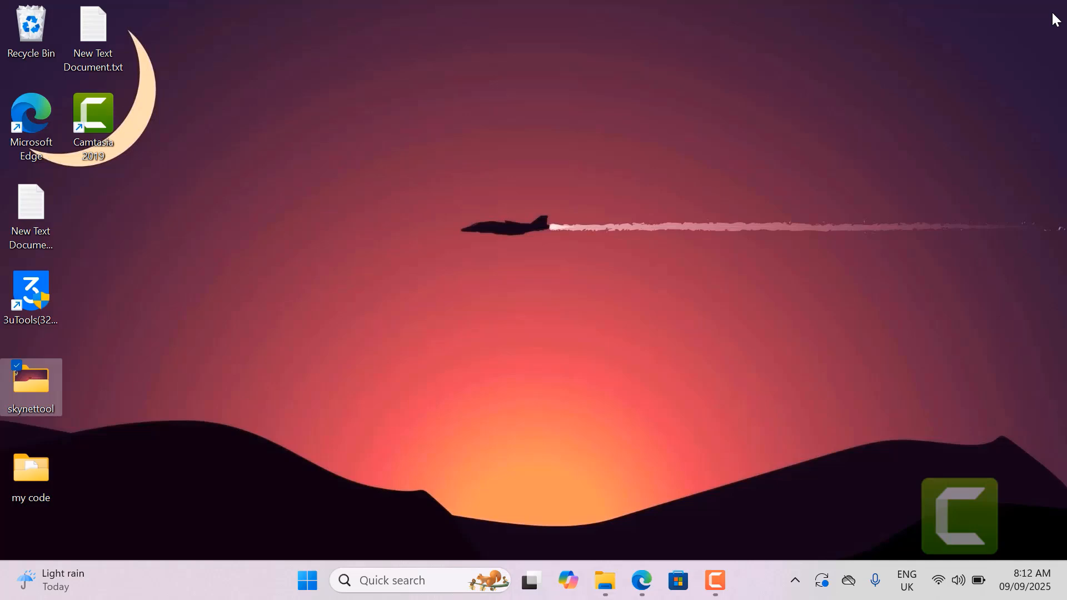
double_click(31, 386)
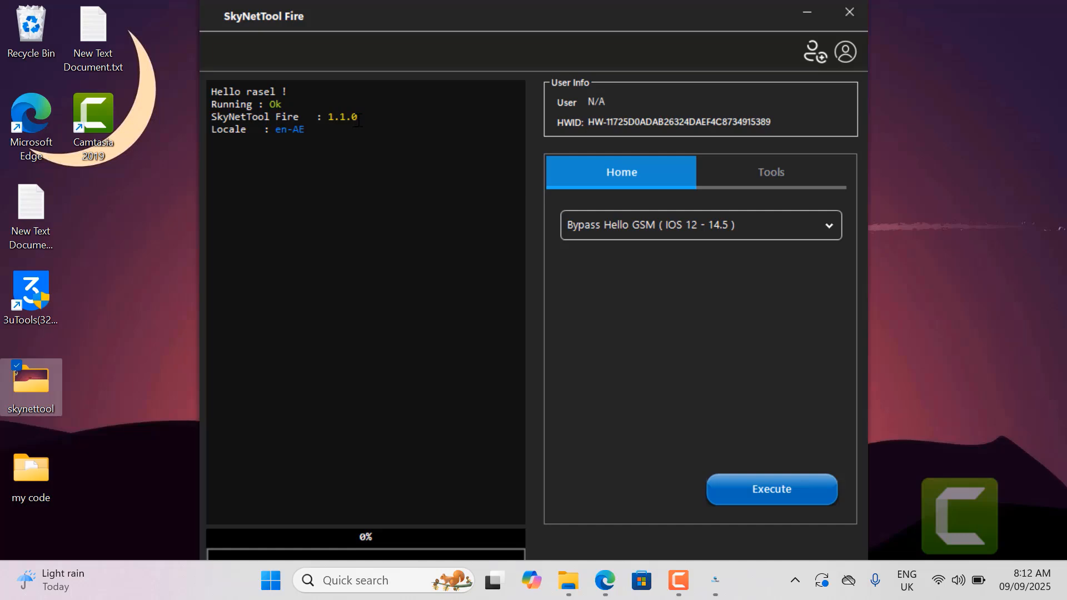
mouse_move(684, 107)
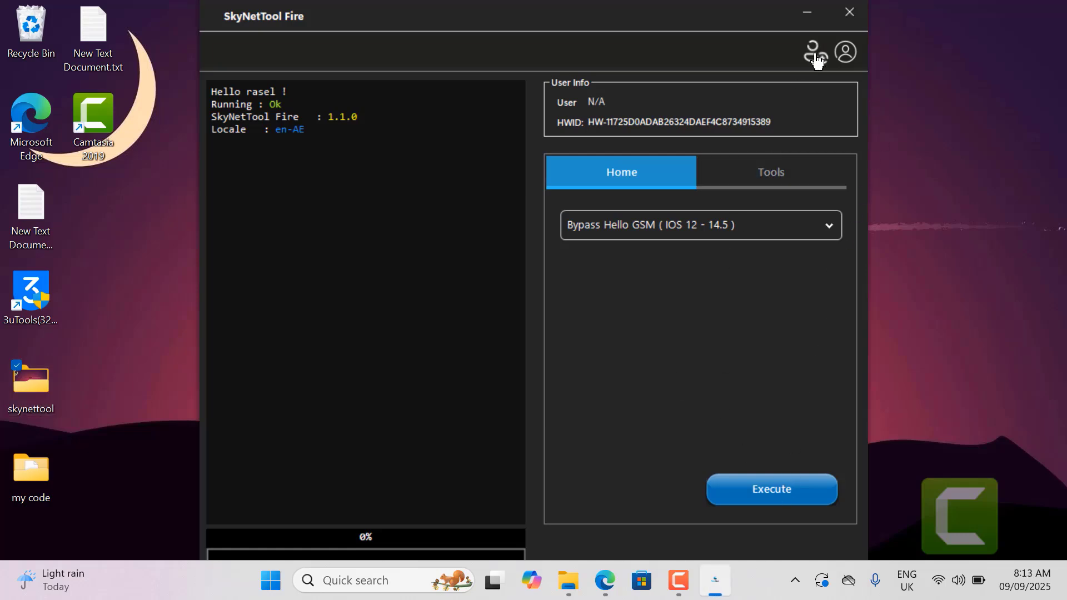
- Bring up the New User Registration form from the add-user icon
click(812, 51)
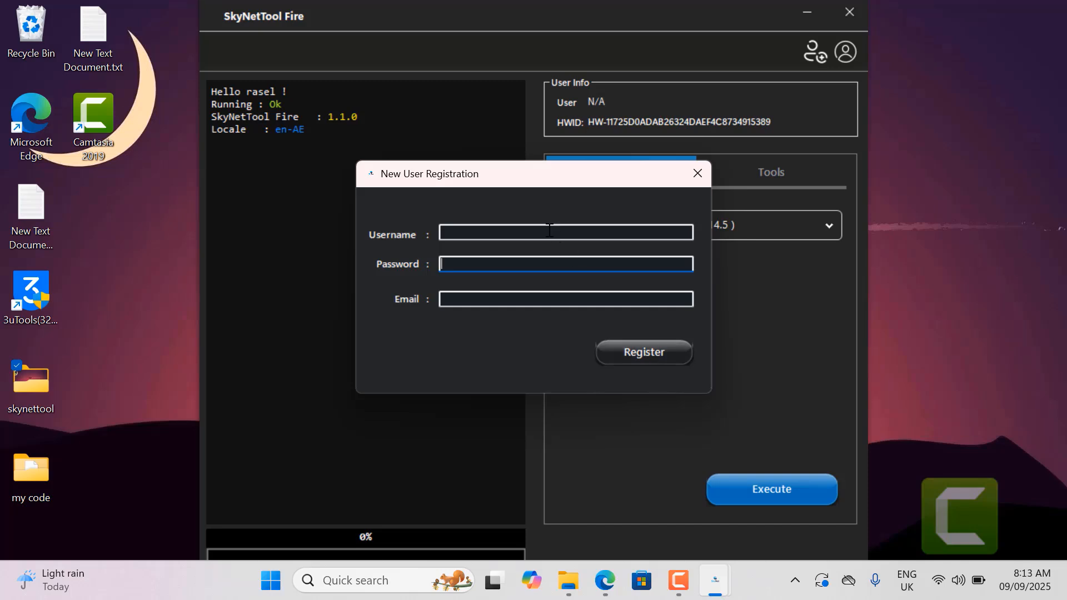
- Enter the username 'probangla' and a password in the registration form
click(566, 232)
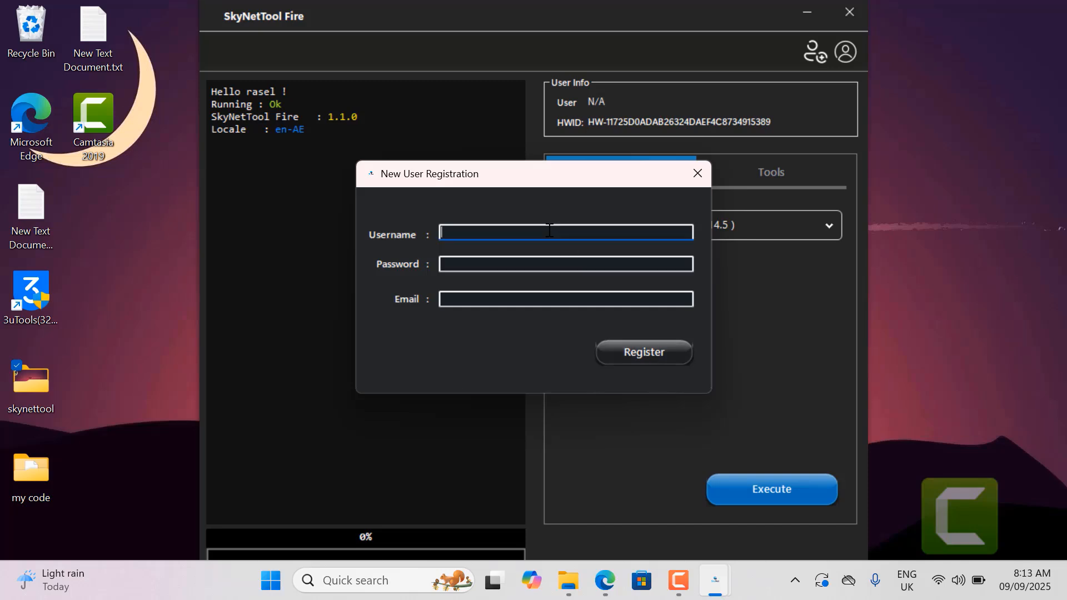
text(pro)
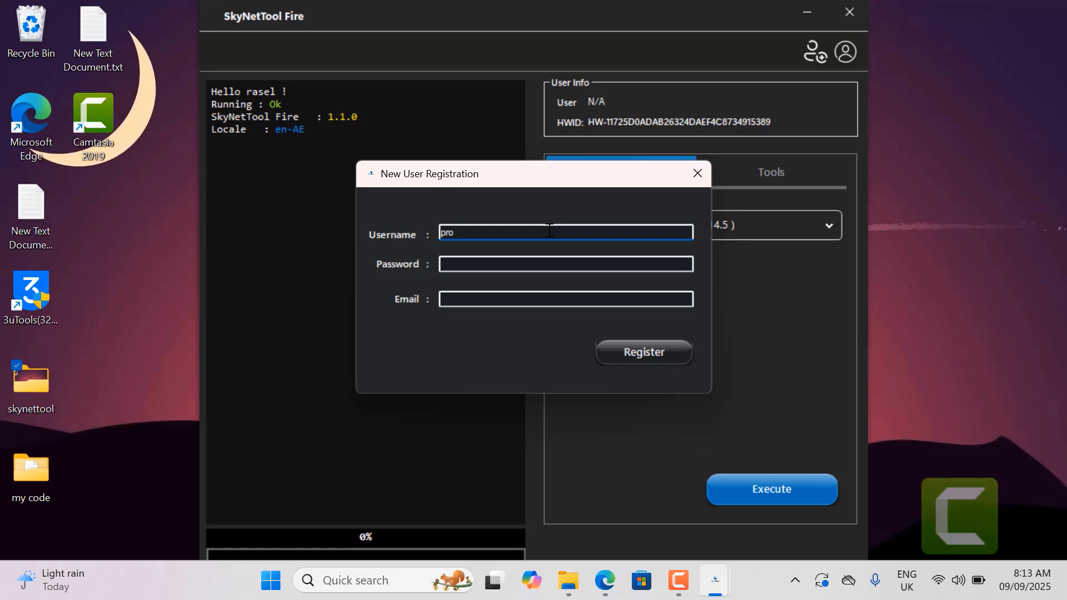
text(bangla)
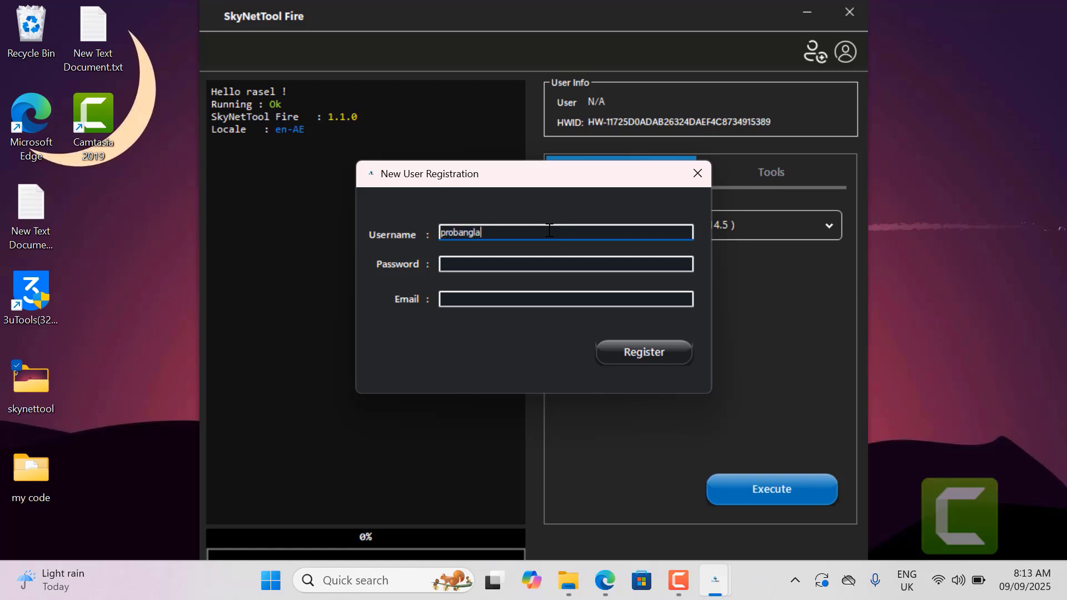
click(566, 264)
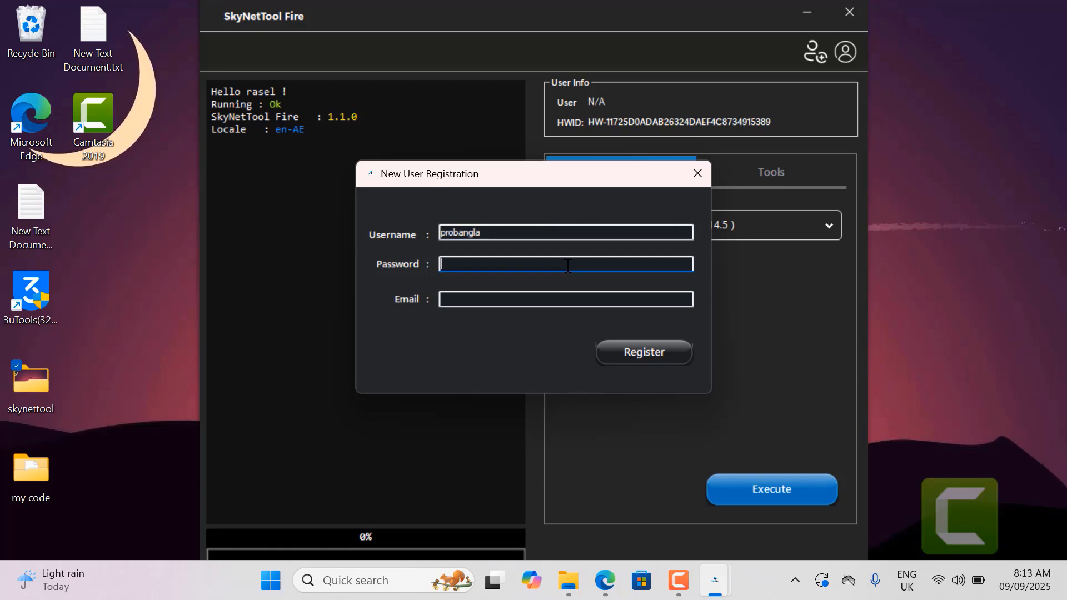
text(*)
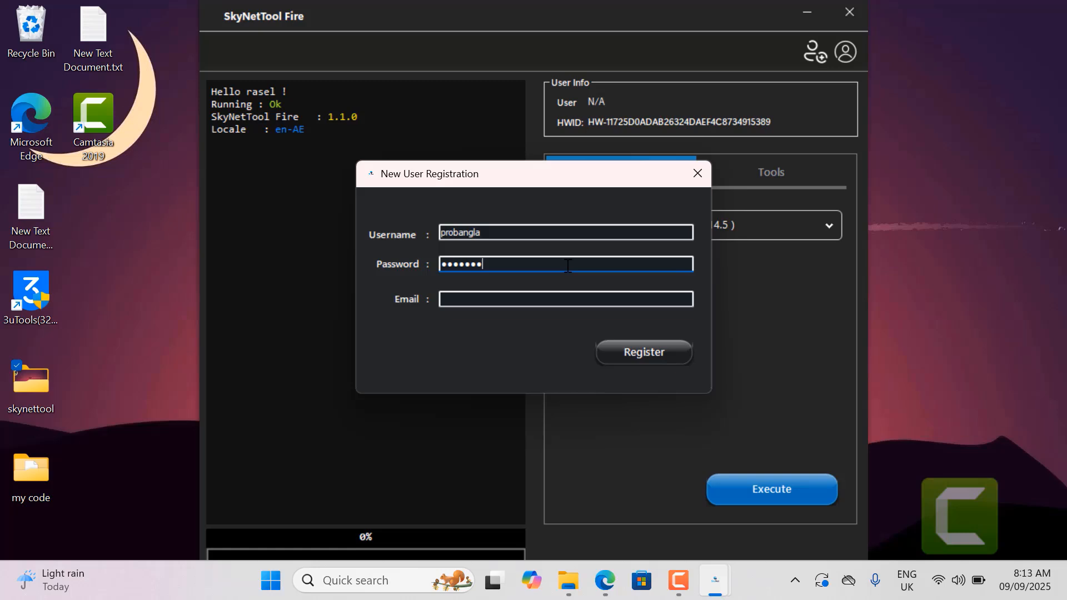
text(••)
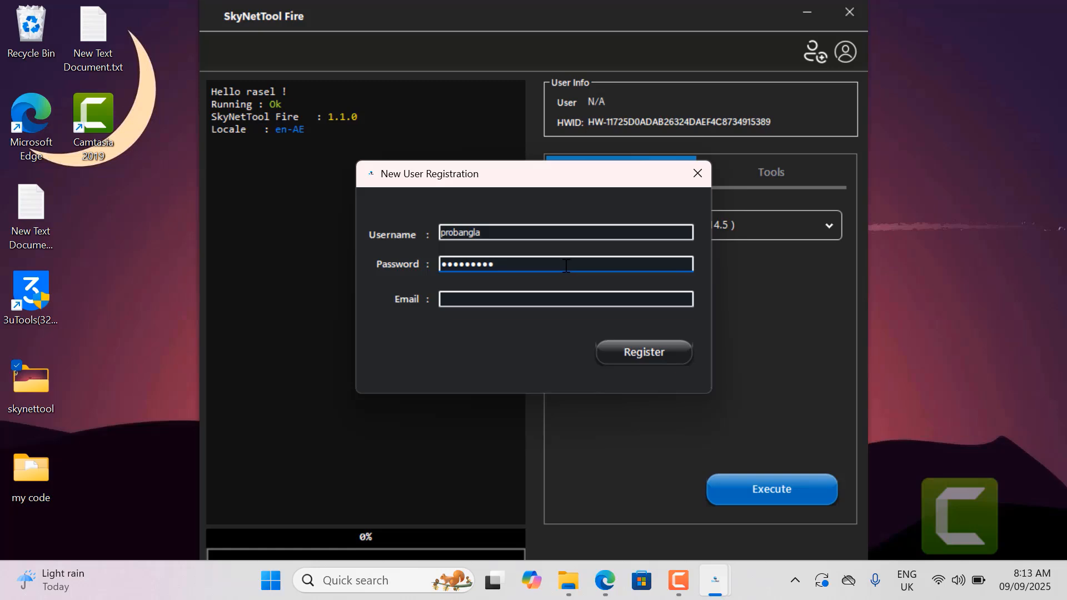
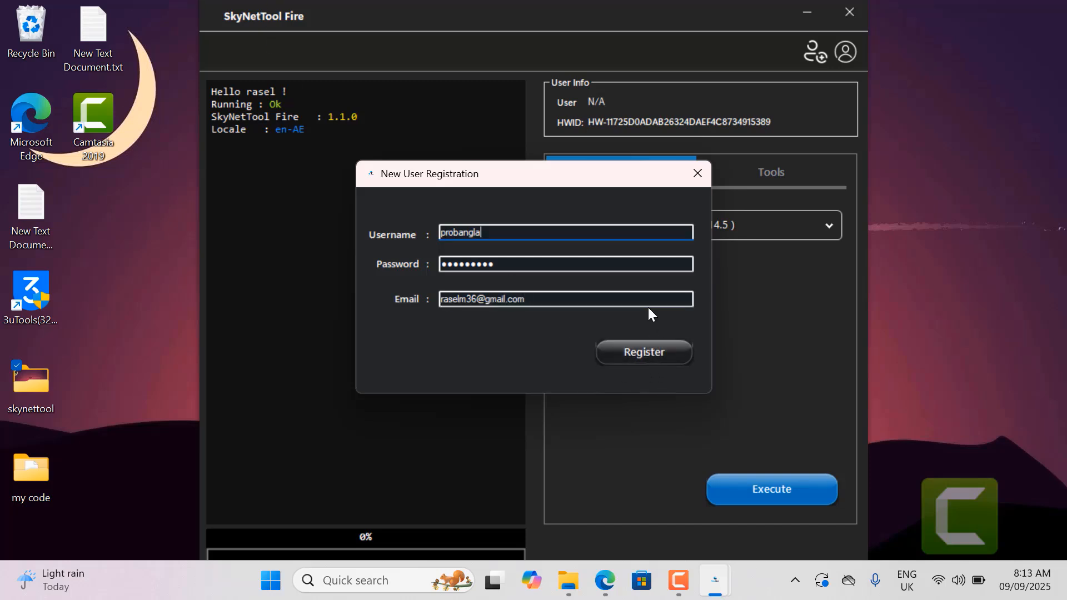
- Enter a gmail address, submit the registration and acknowledge the 'Already registered' notice
click(644, 352)
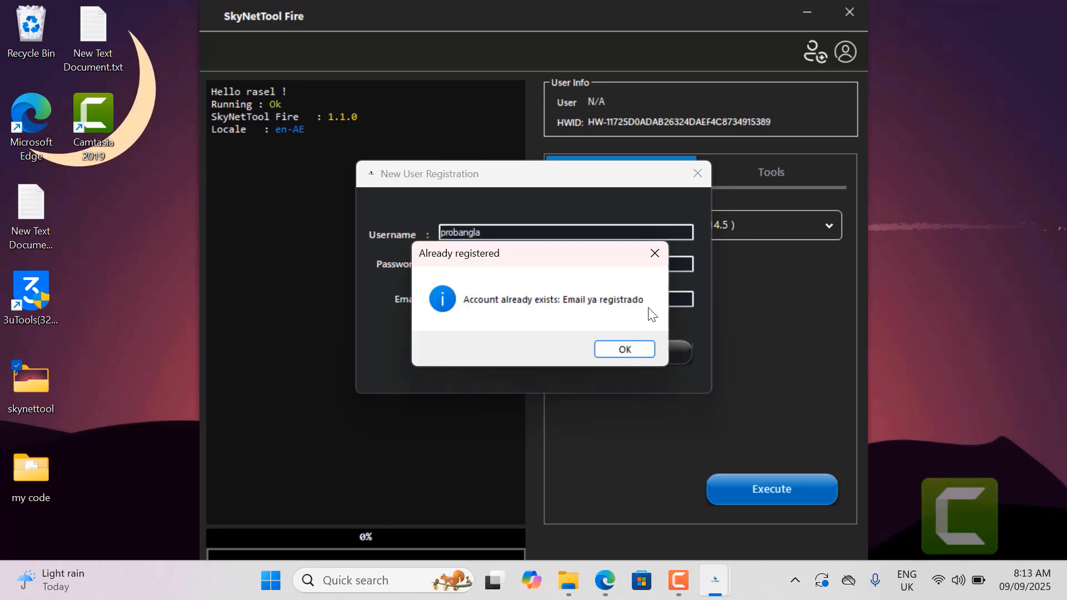
mouse_move(634, 313)
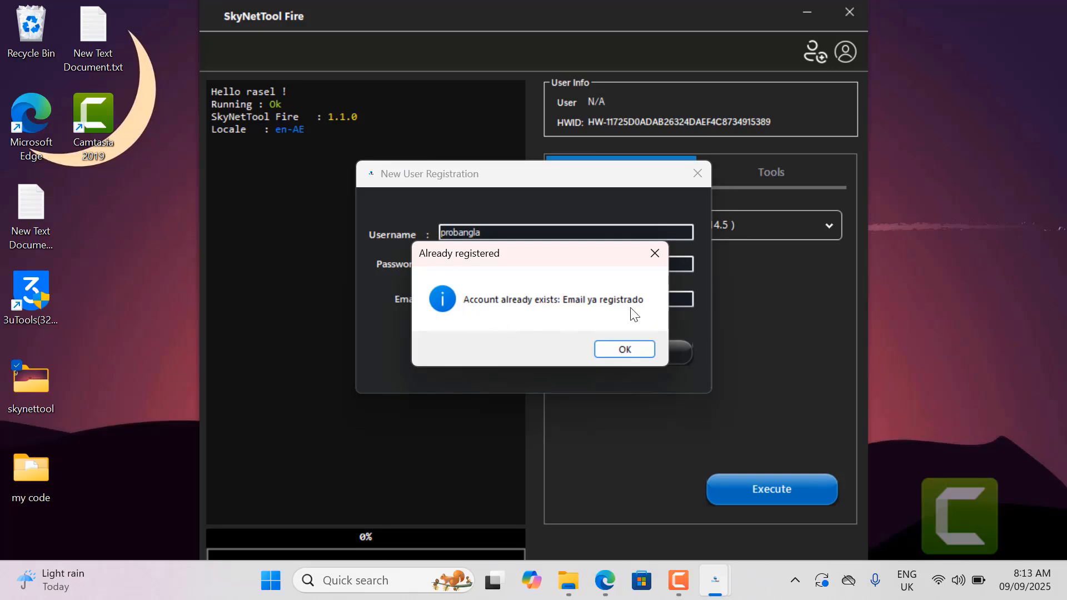
click(623, 349)
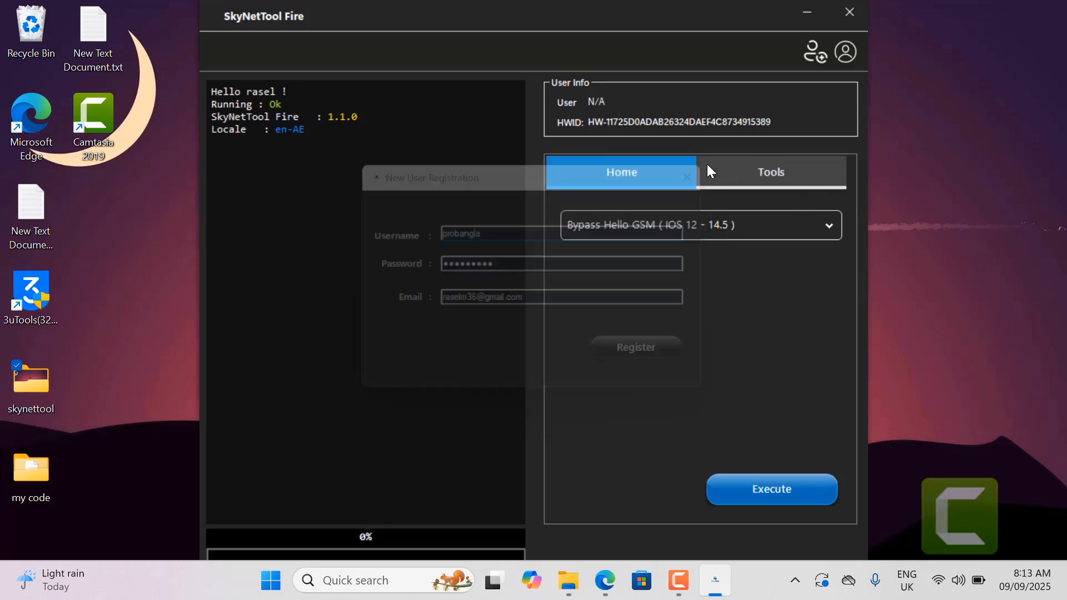
- Bring up the login form with saved credentials; the tool closes to the desktop
click(845, 51)
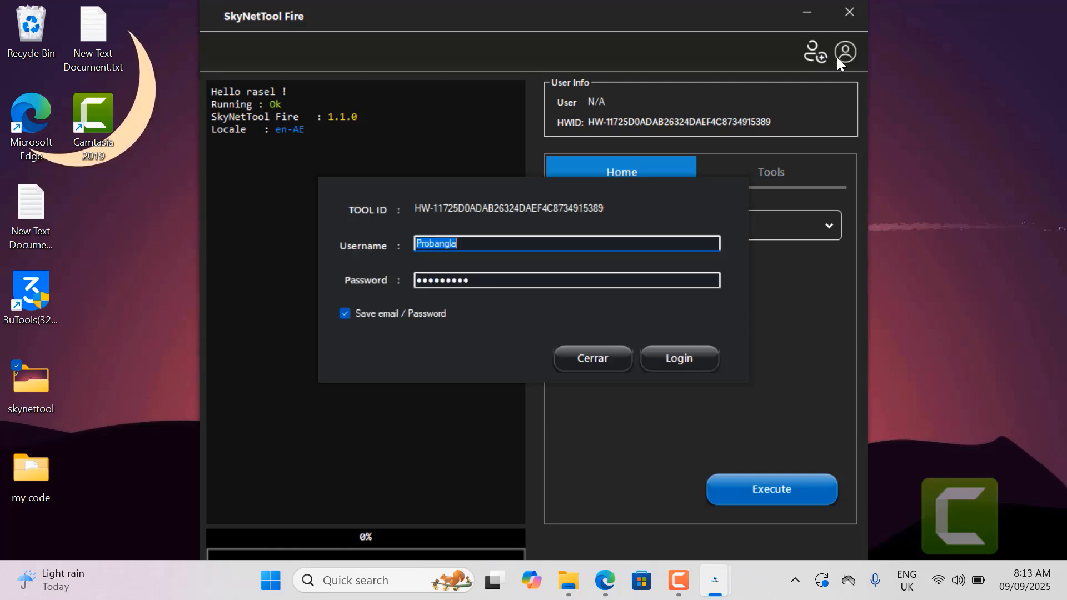
mouse_move(477, 281)
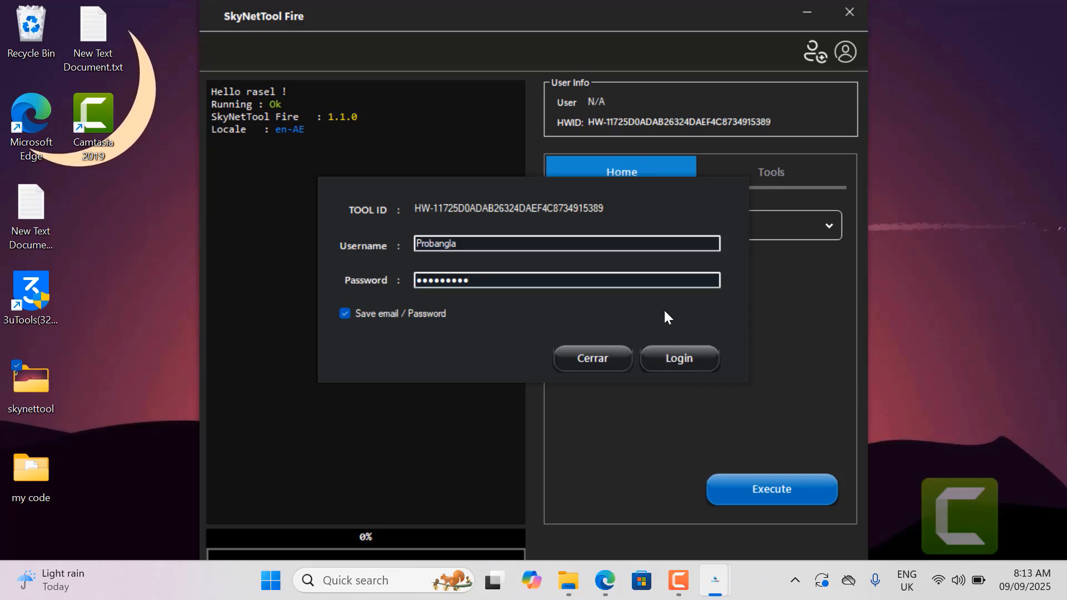
click(679, 357)
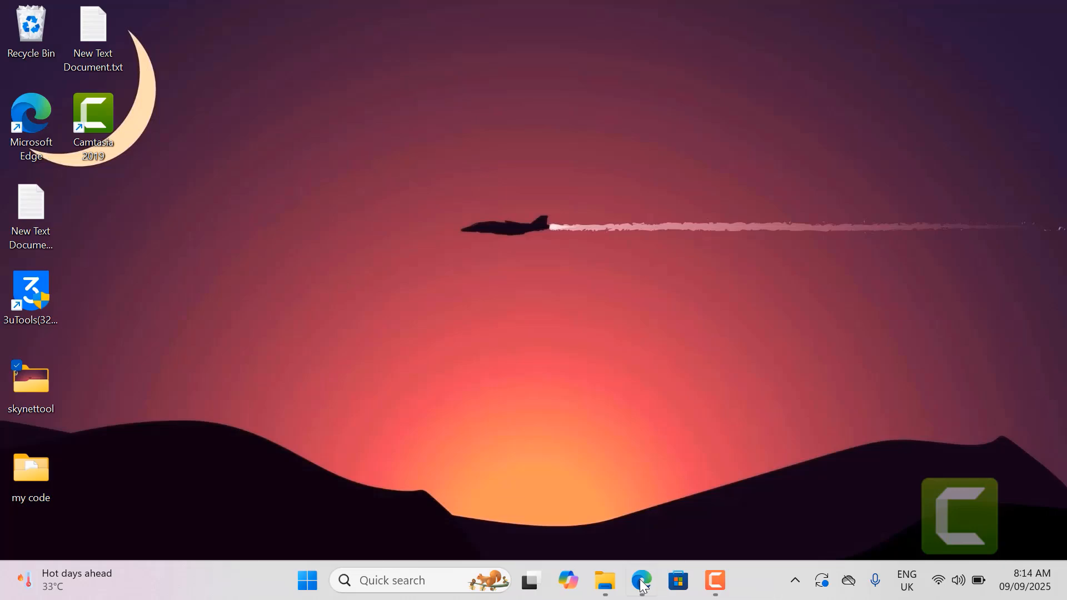
- Return to Edge and reach the IMEI Services order page on bestofunlock.com via Order Now
click(641, 580)
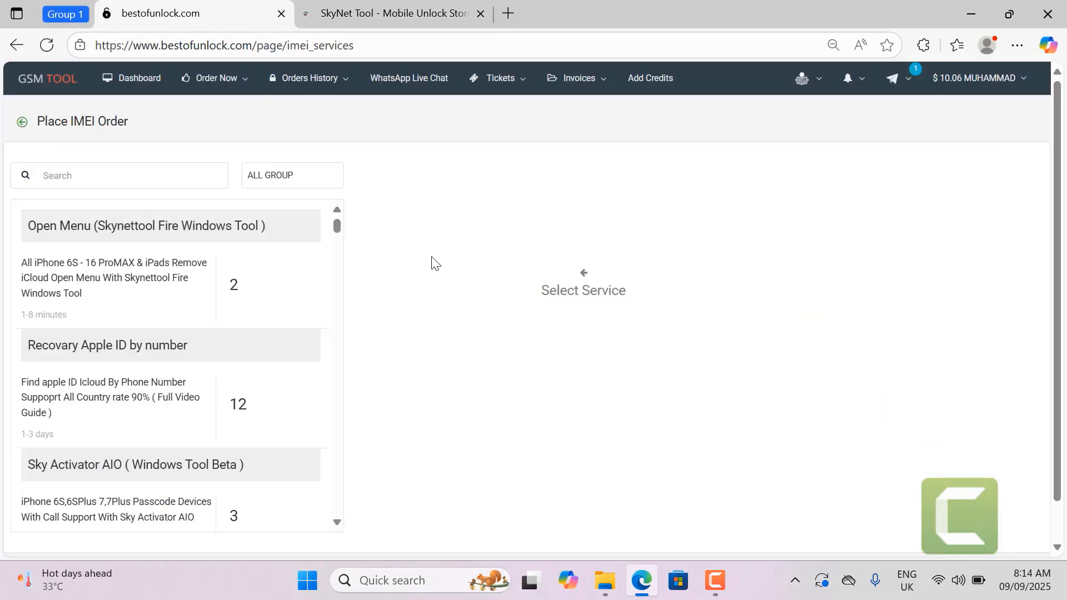
click(216, 78)
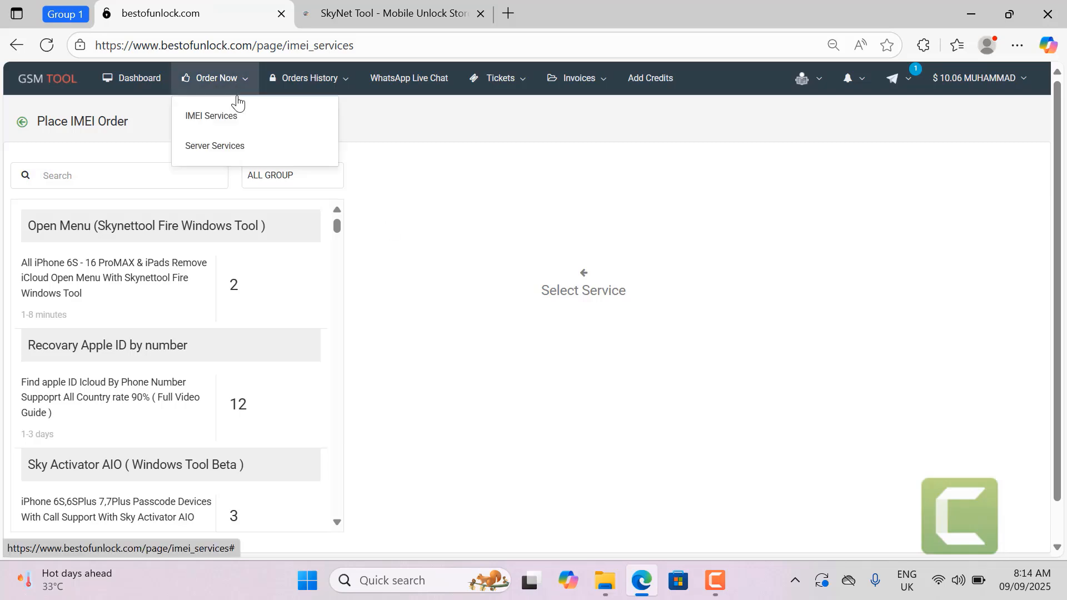
click(210, 115)
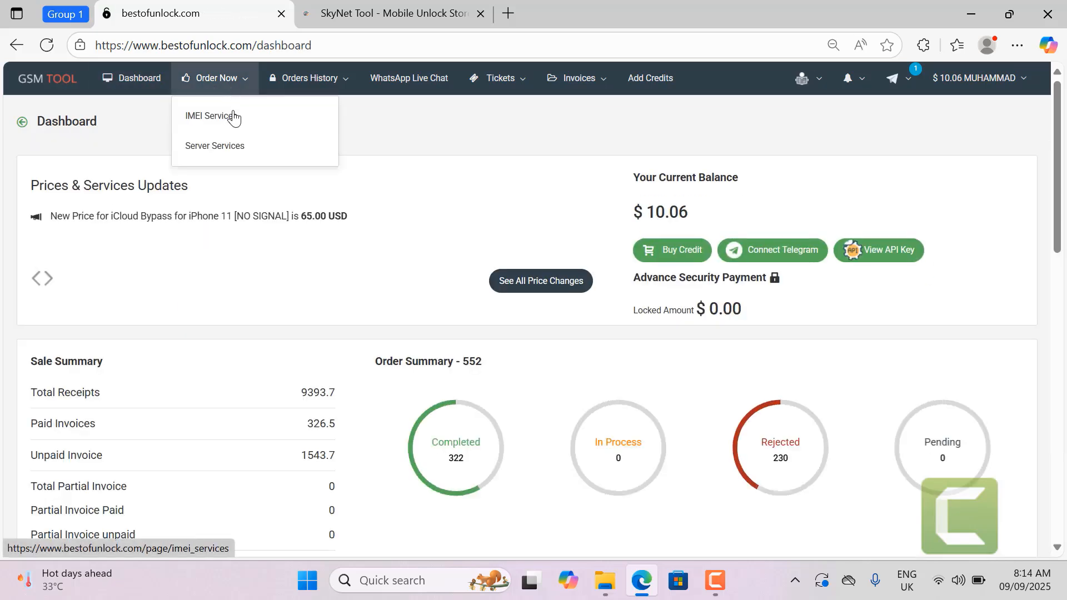
click(207, 116)
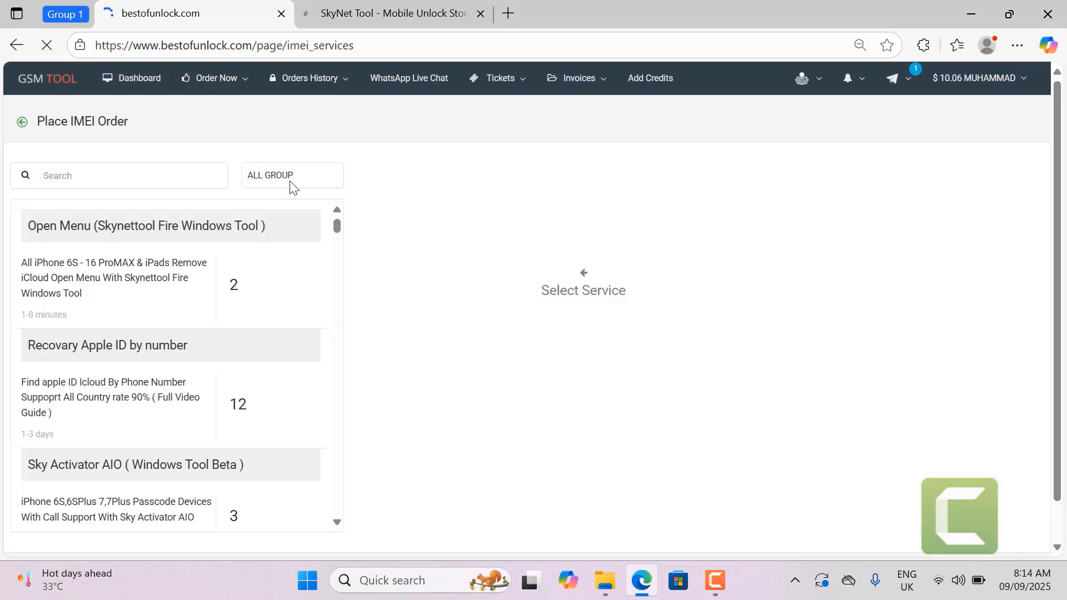
- Search the services for 'fire' to list SkyNetTool Fire licenses, then move to the SkyNet Tool site
click(117, 175)
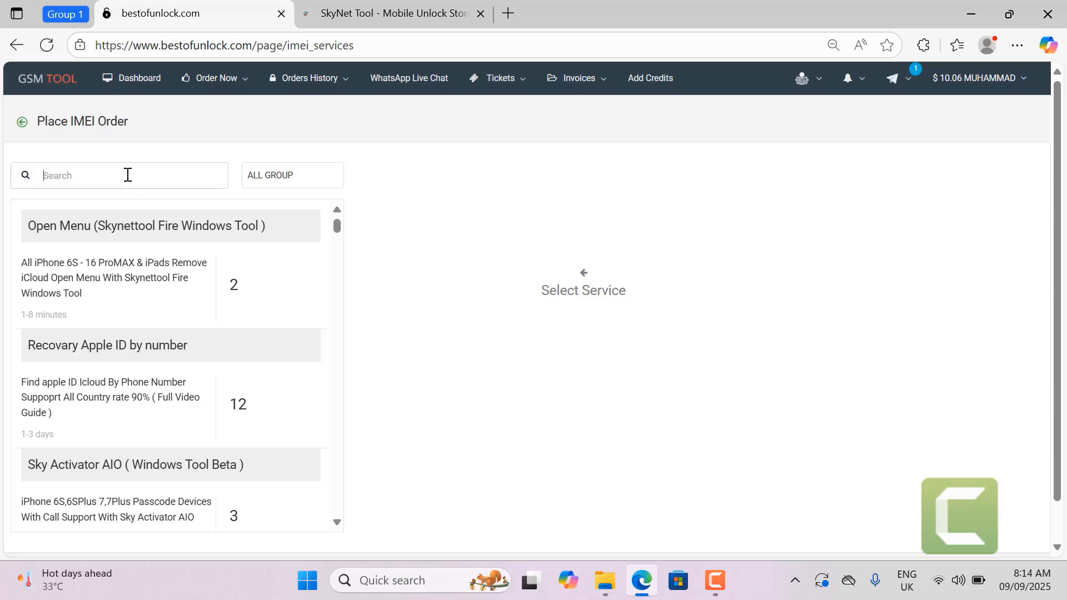
text(fire)
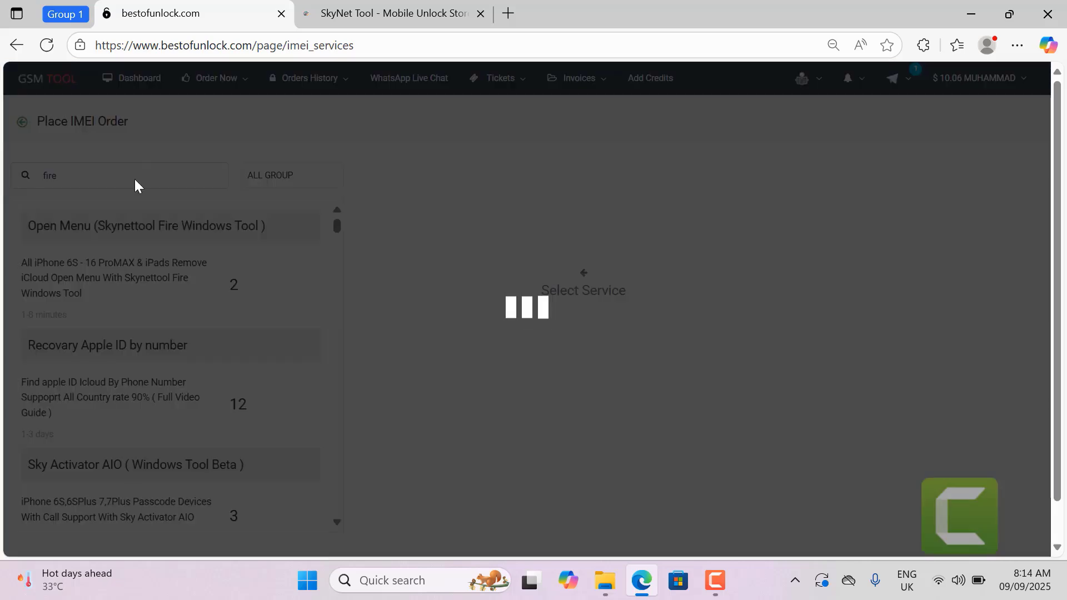
scroll(down, 3)
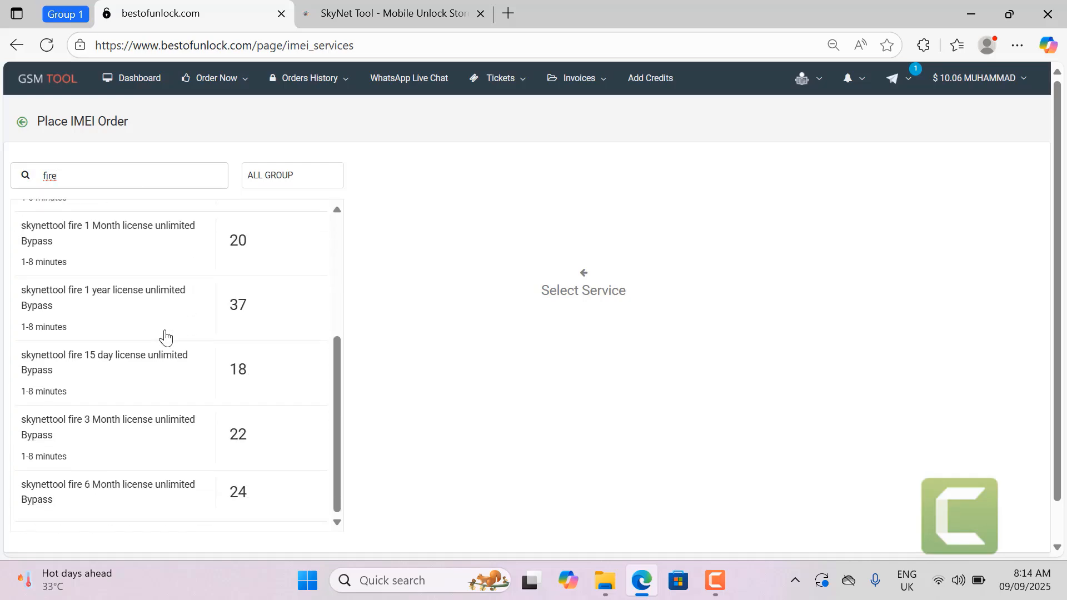
click(391, 13)
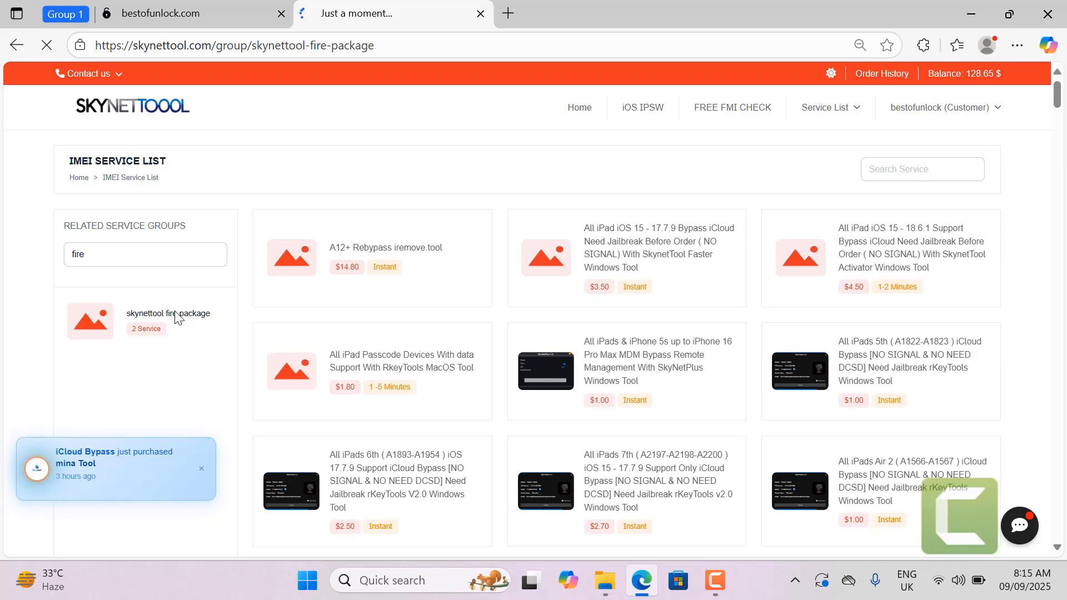
- Choose the skynettool fire 1 day license and enter the username 'pro...'
click(168, 313)
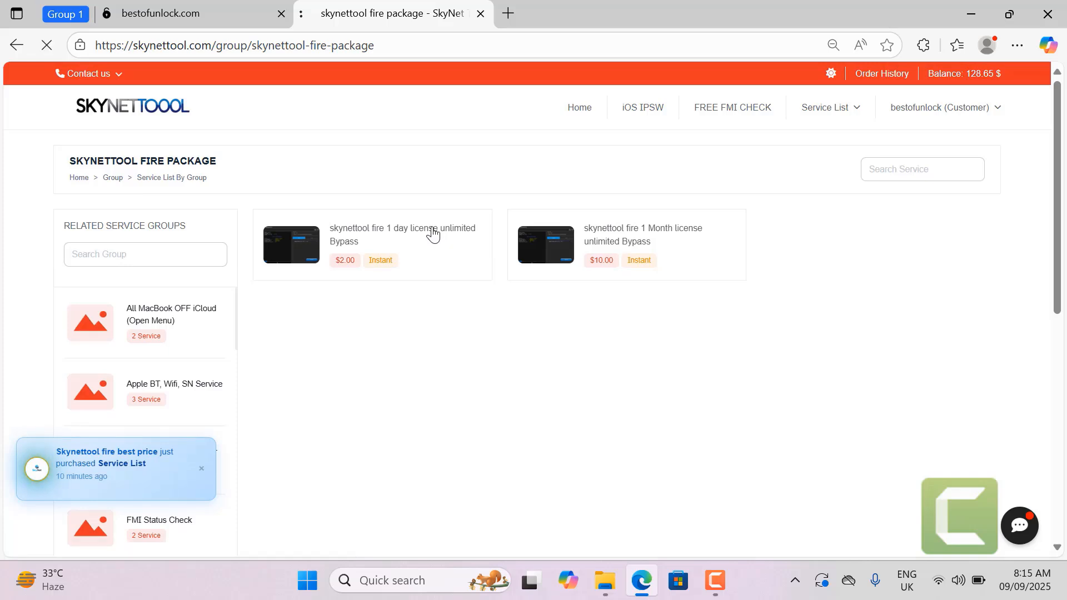
click(405, 235)
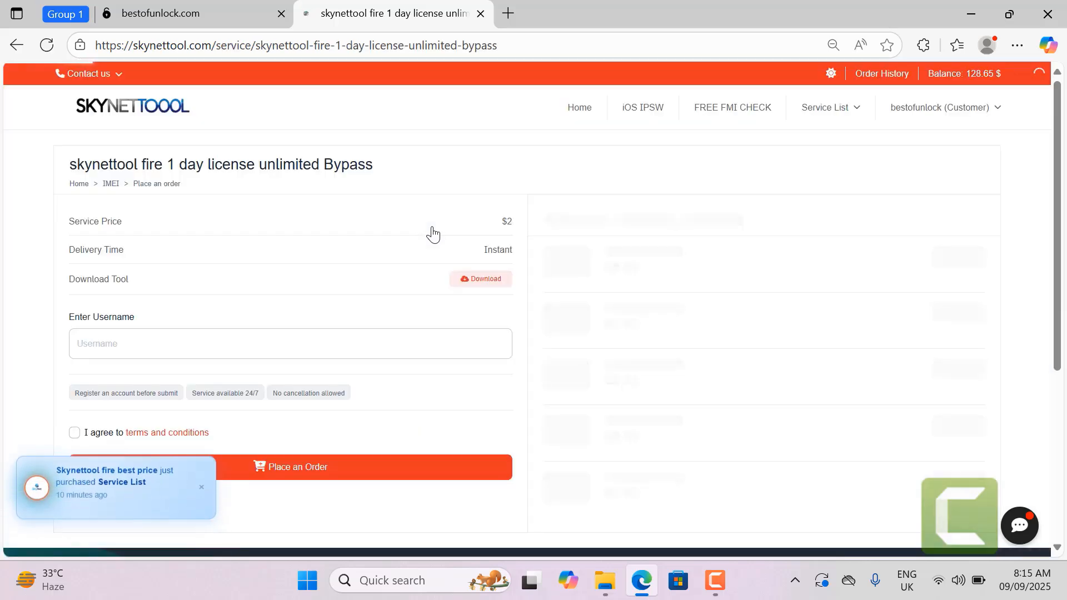
scroll(down, 3)
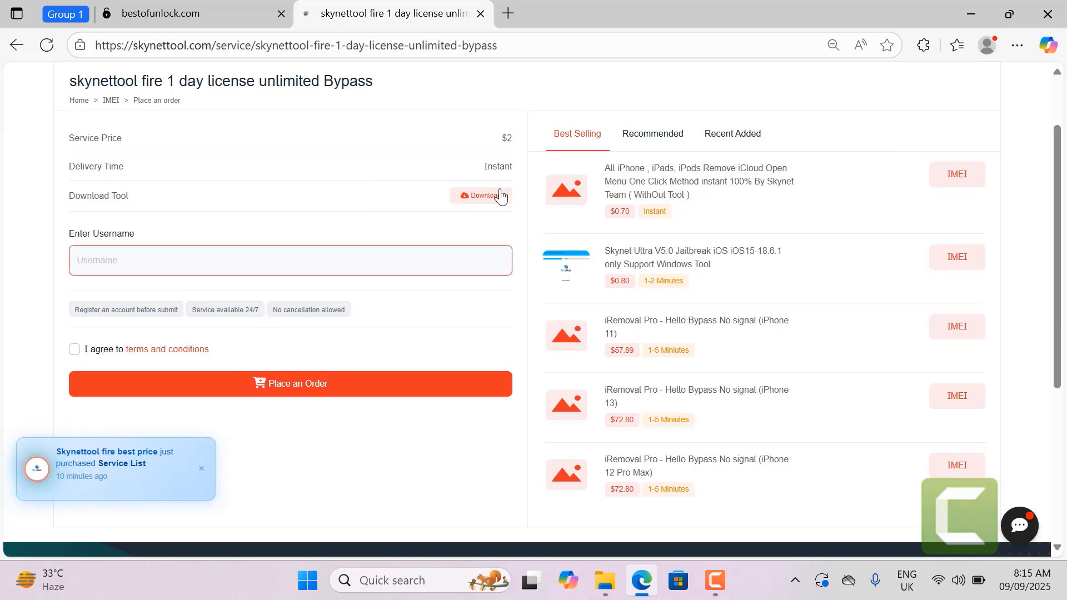
text(probangla)
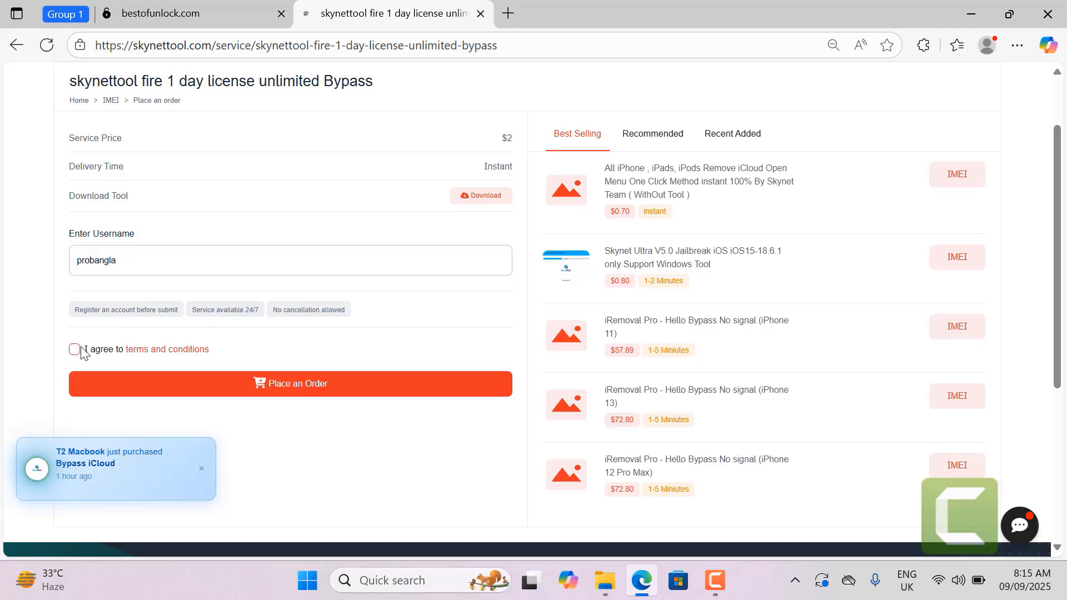
- Accept the terms and place the 1 day license order, confirming it
click(74, 348)
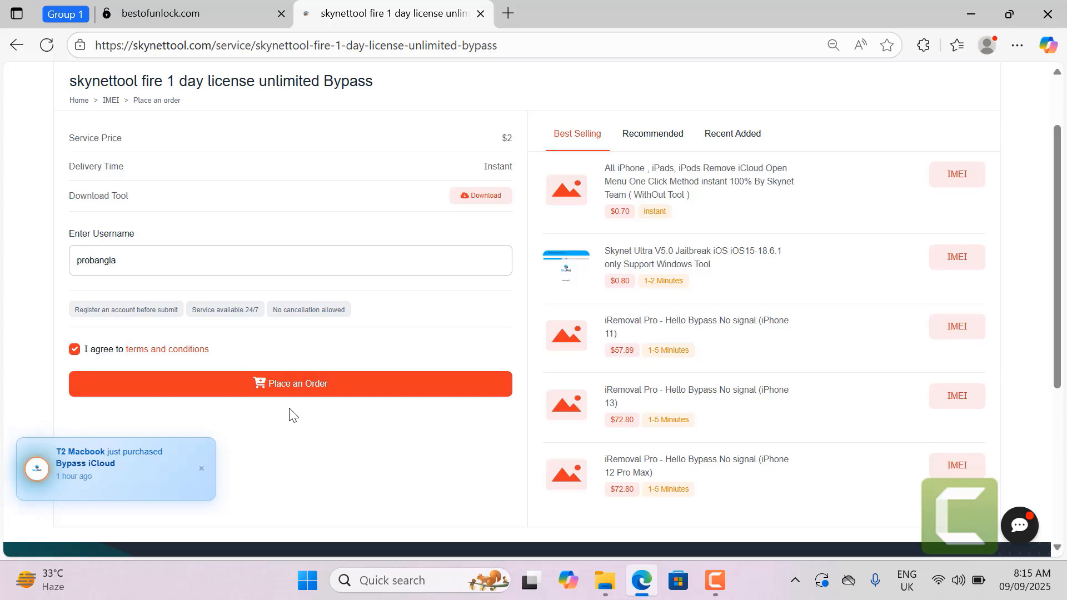
click(289, 383)
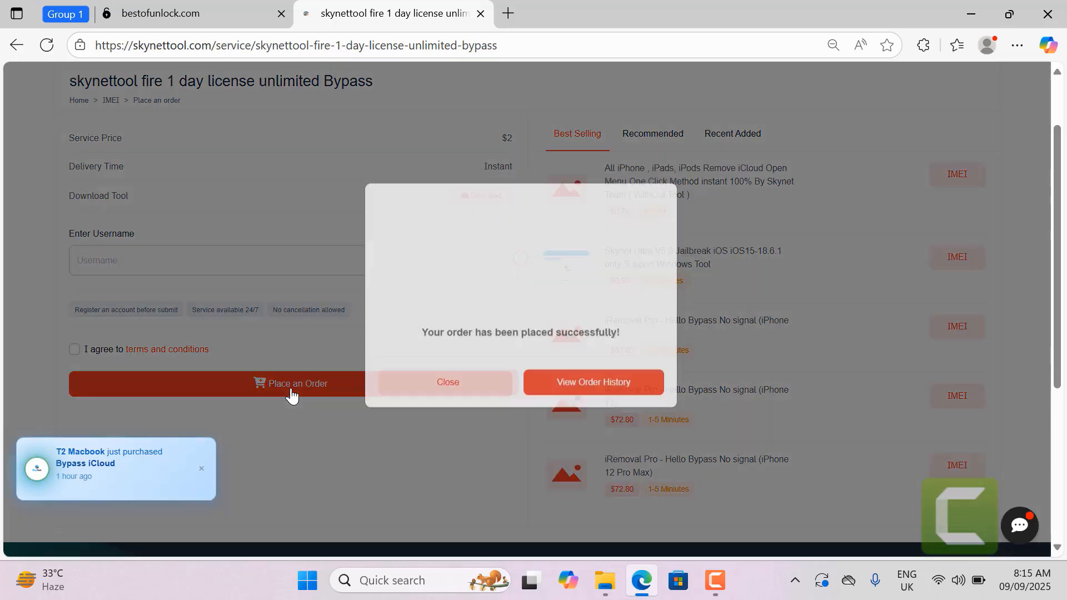
click(593, 382)
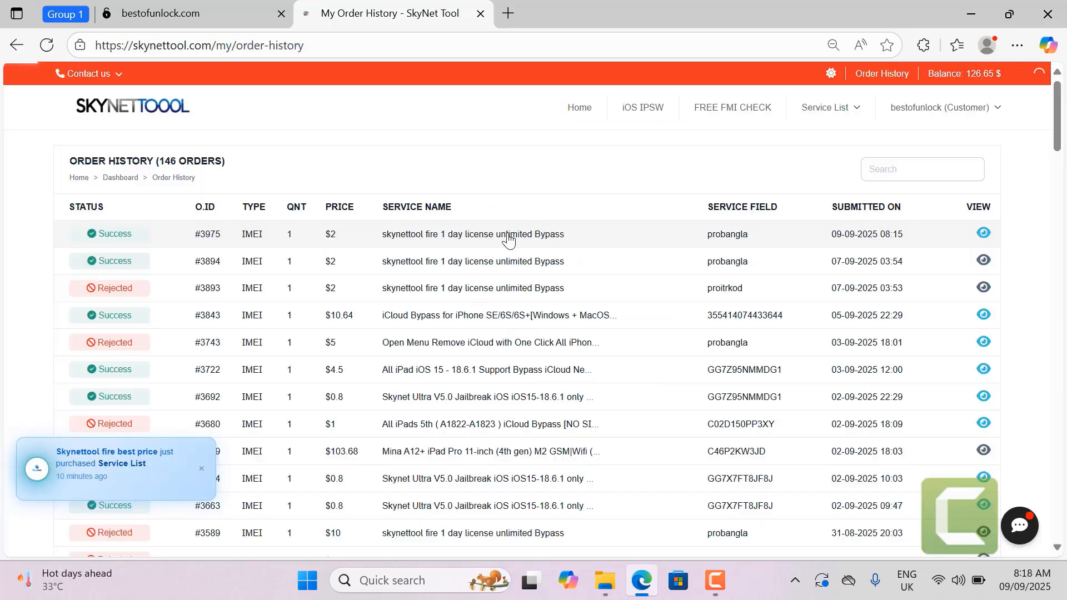
- Leave the order history showing Success and head to File Explorer's Downloads folder
click(983, 233)
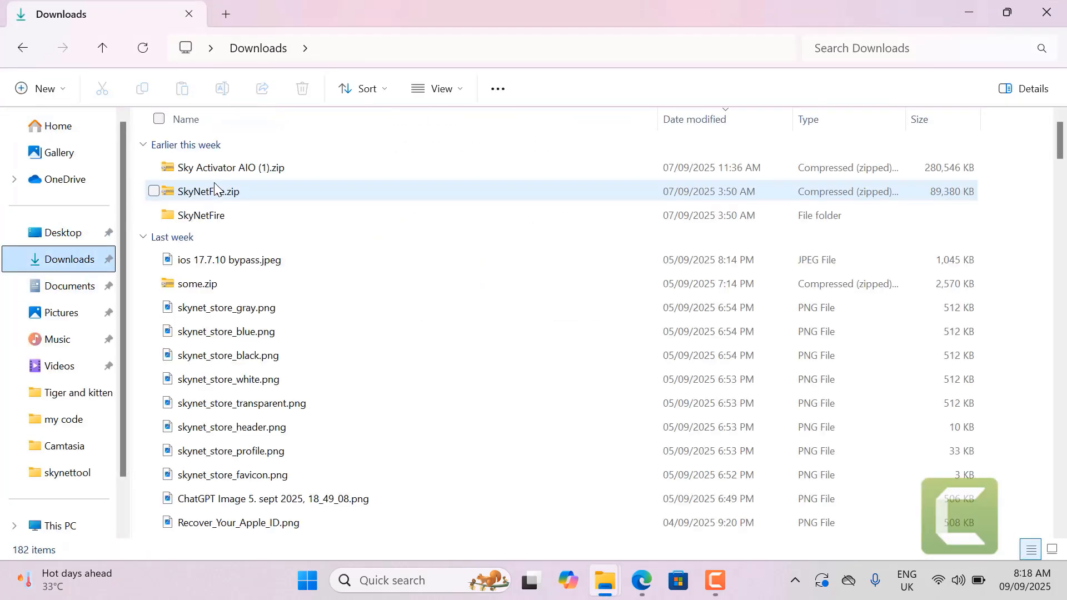
- Enter the SkyNetFire folder and run Skynettool Fire.exe
double_click(201, 215)
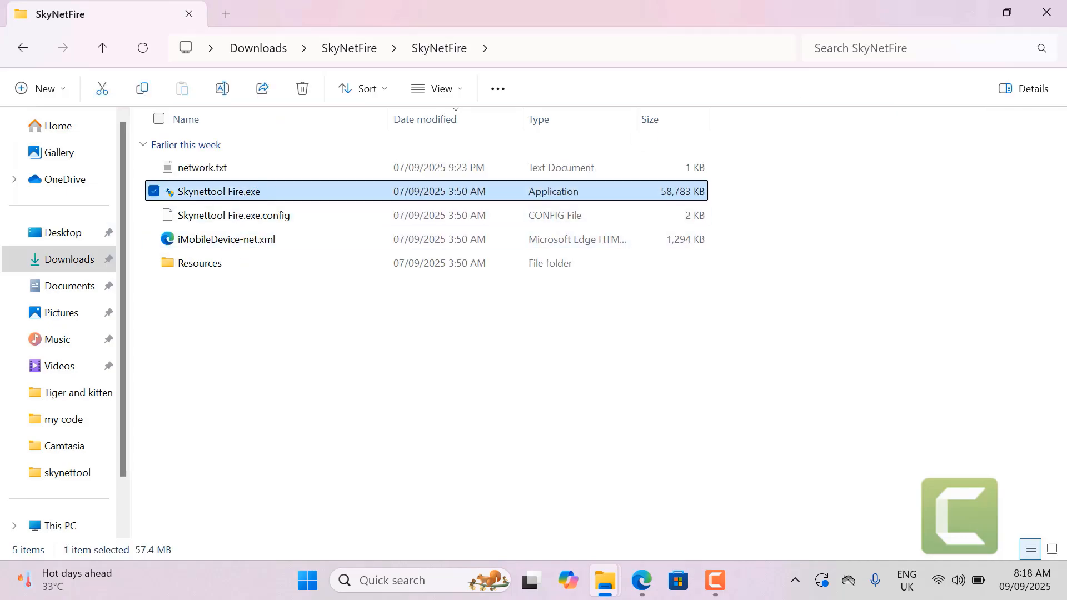
double_click(219, 191)
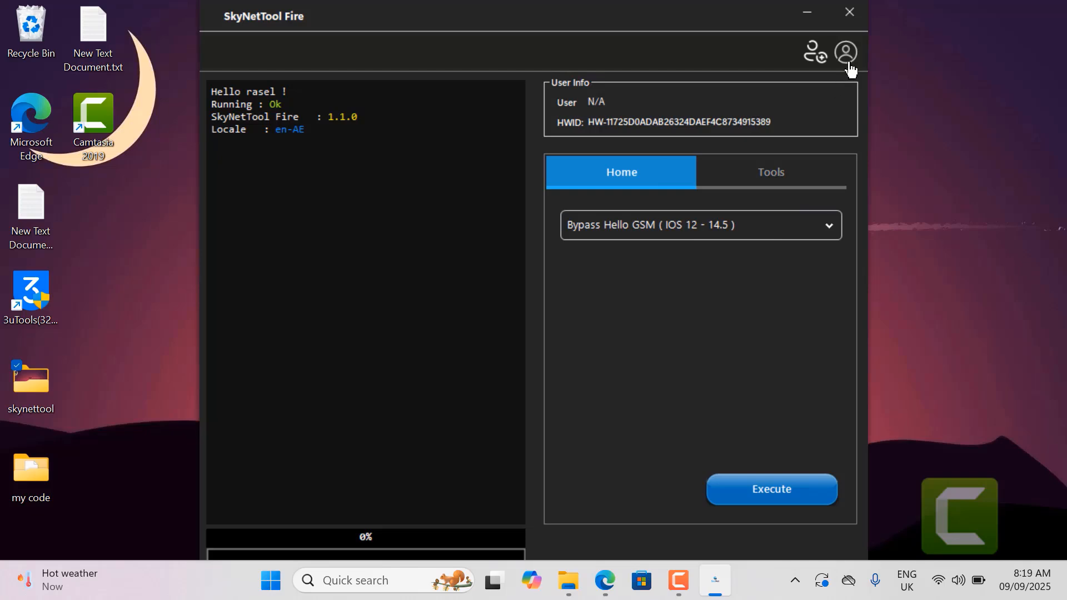
- Log in with the saved credentials and acknowledge the success message confirming the 1-day license
click(845, 51)
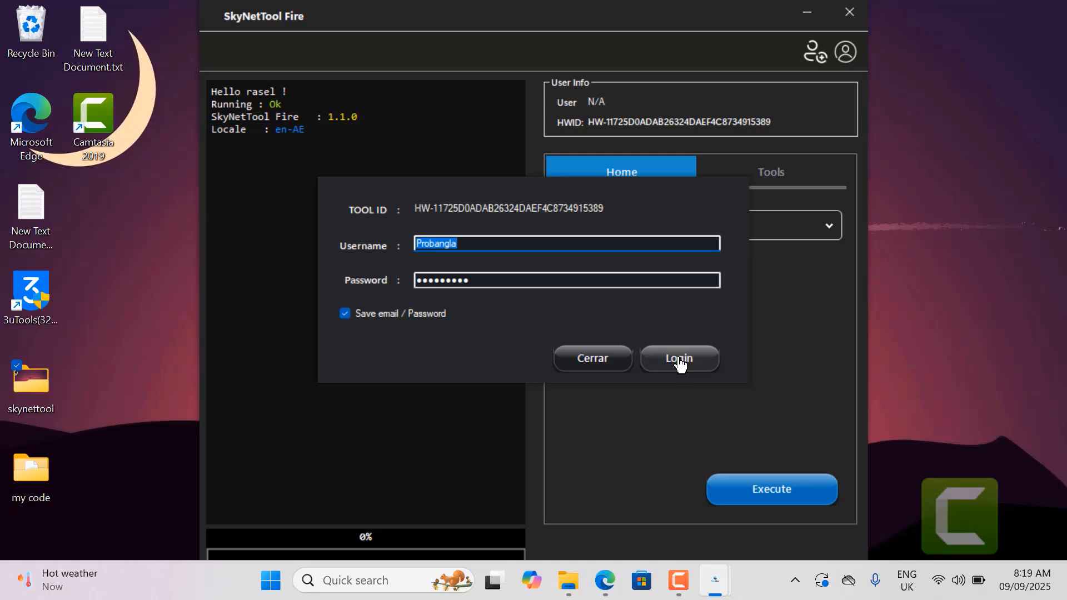
click(679, 358)
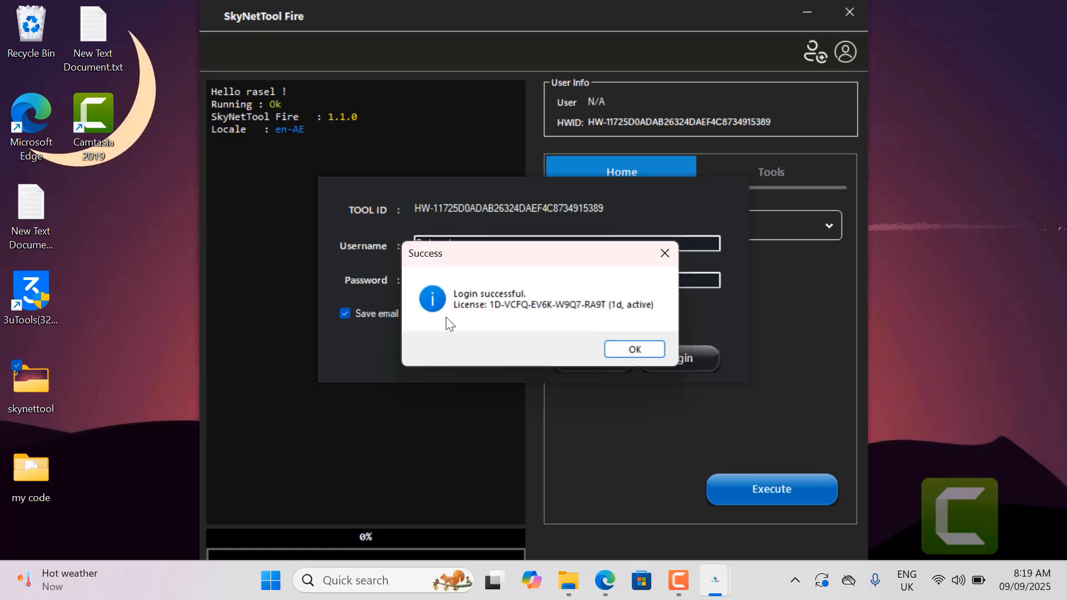
click(634, 349)
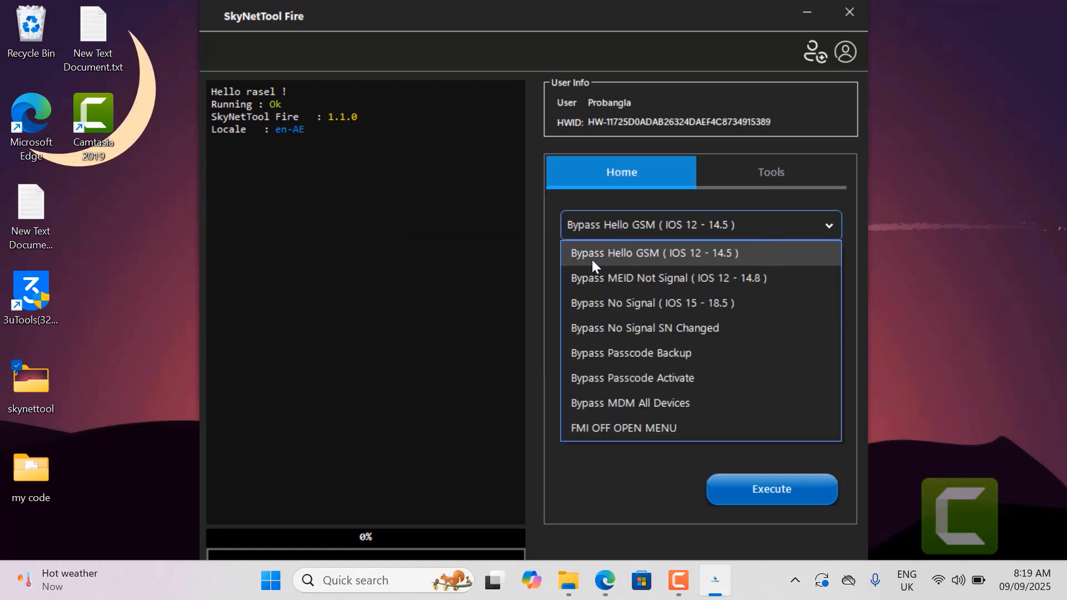
mouse_move(678, 266)
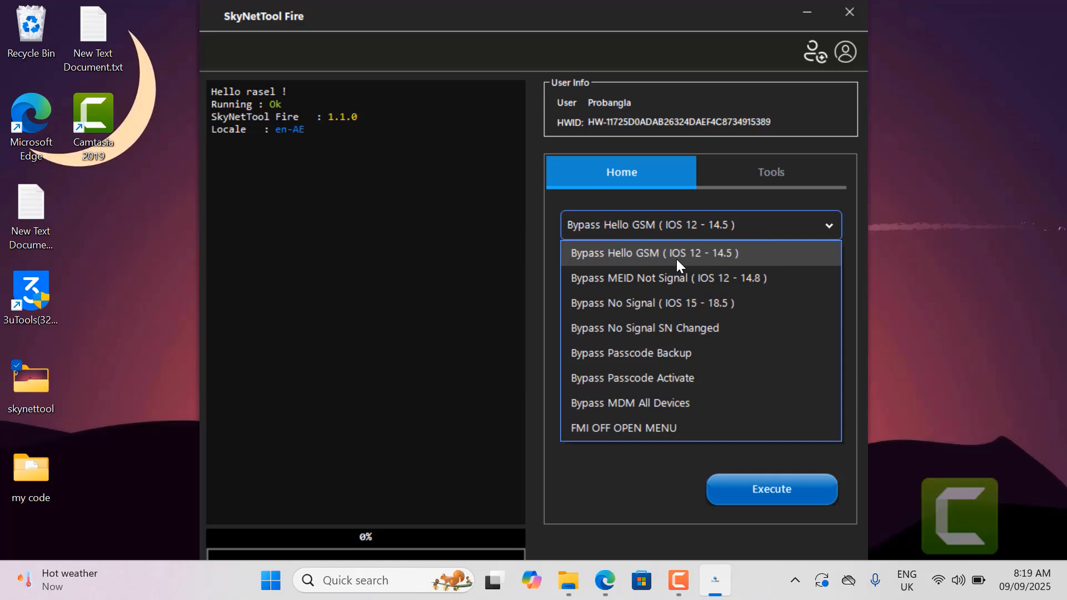
mouse_move(691, 268)
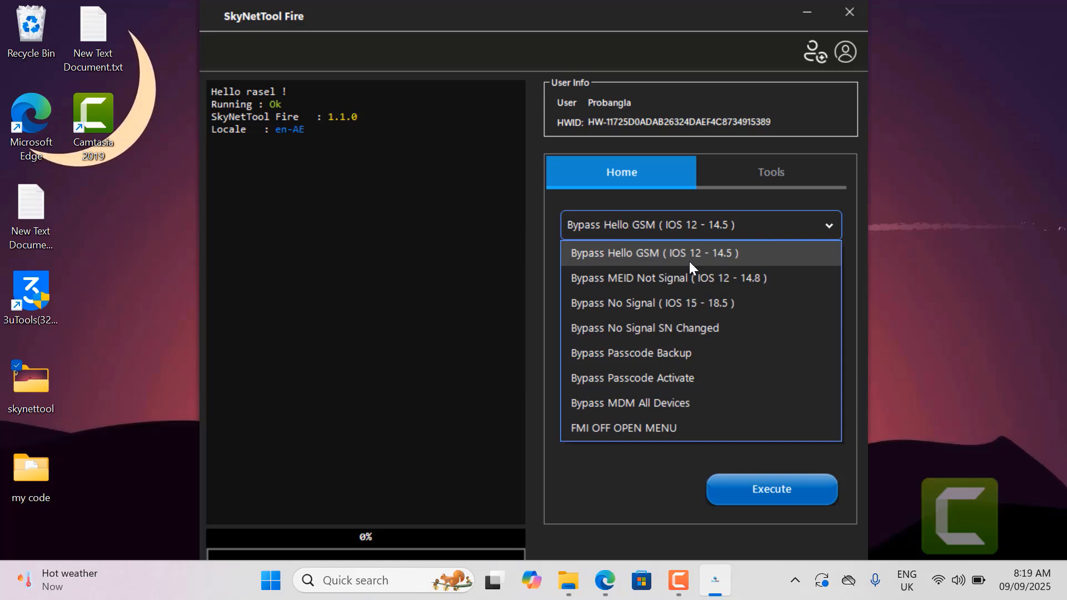
mouse_move(701, 265)
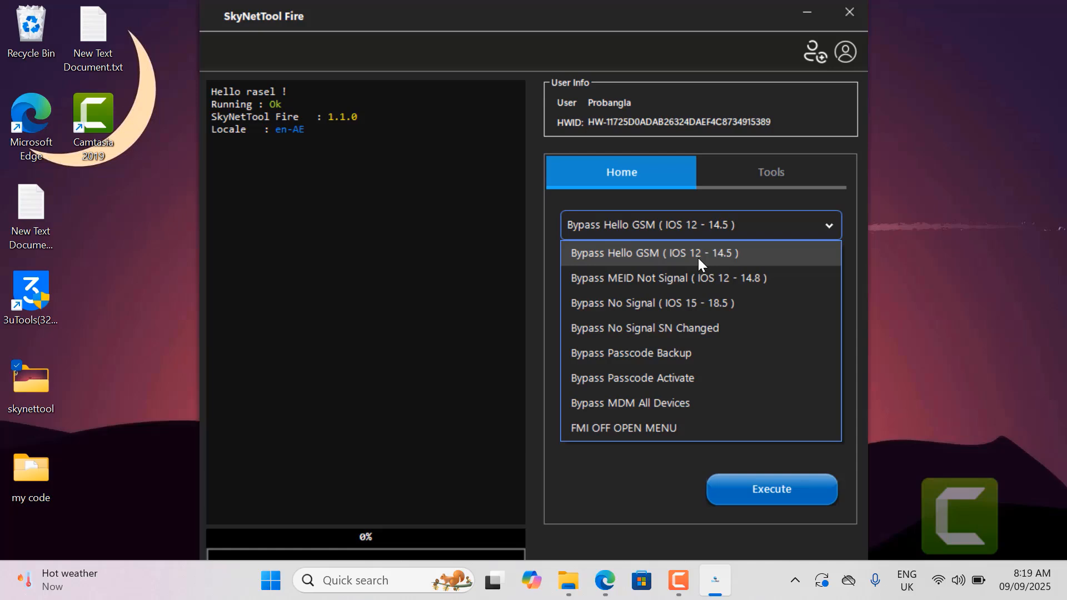
mouse_move(767, 284)
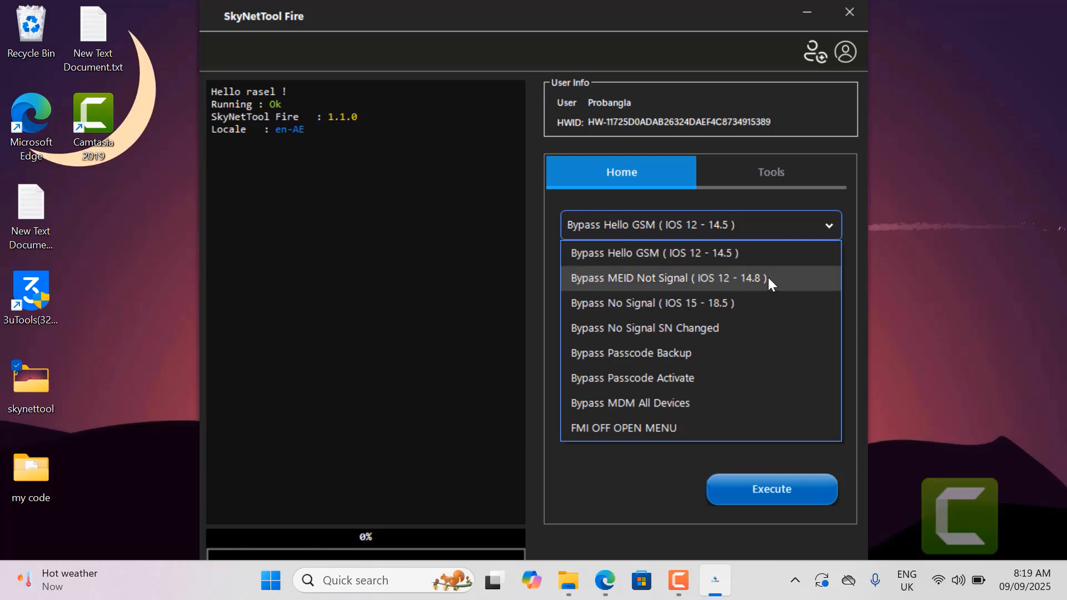
mouse_move(741, 306)
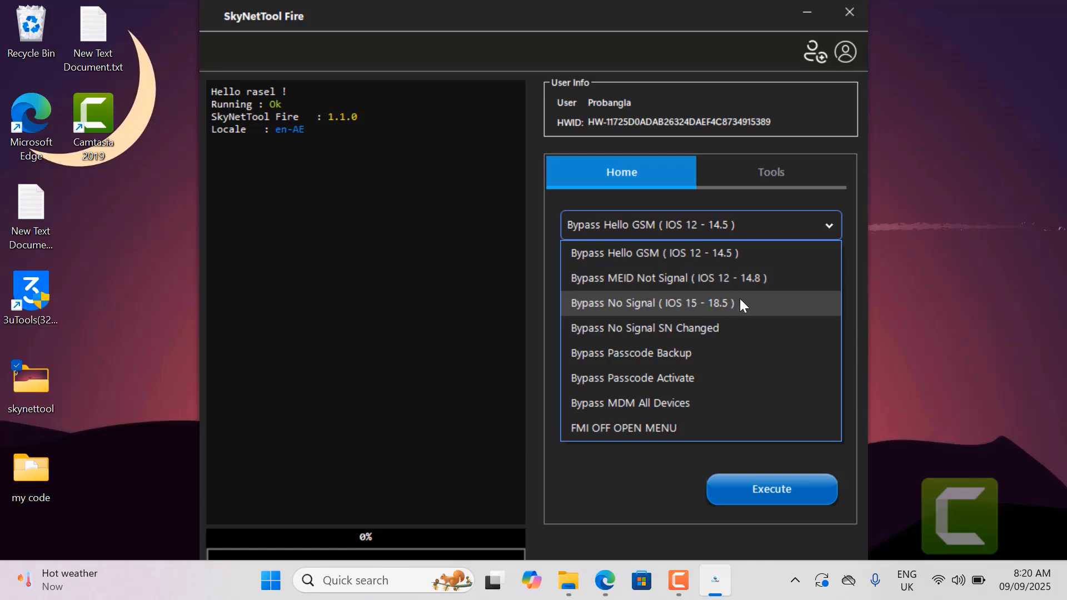
mouse_move(756, 312)
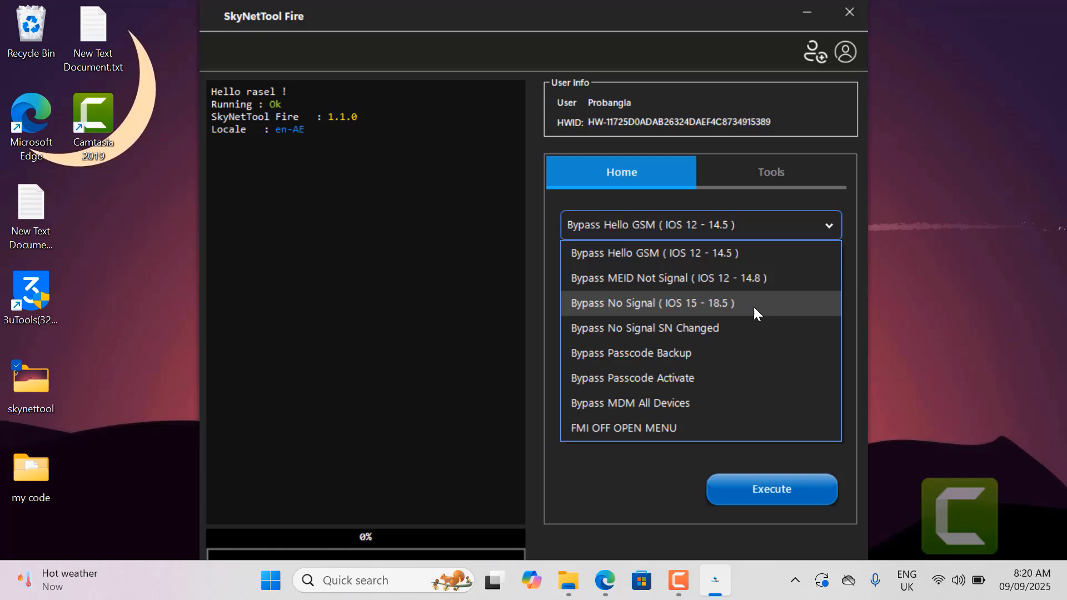
mouse_move(757, 328)
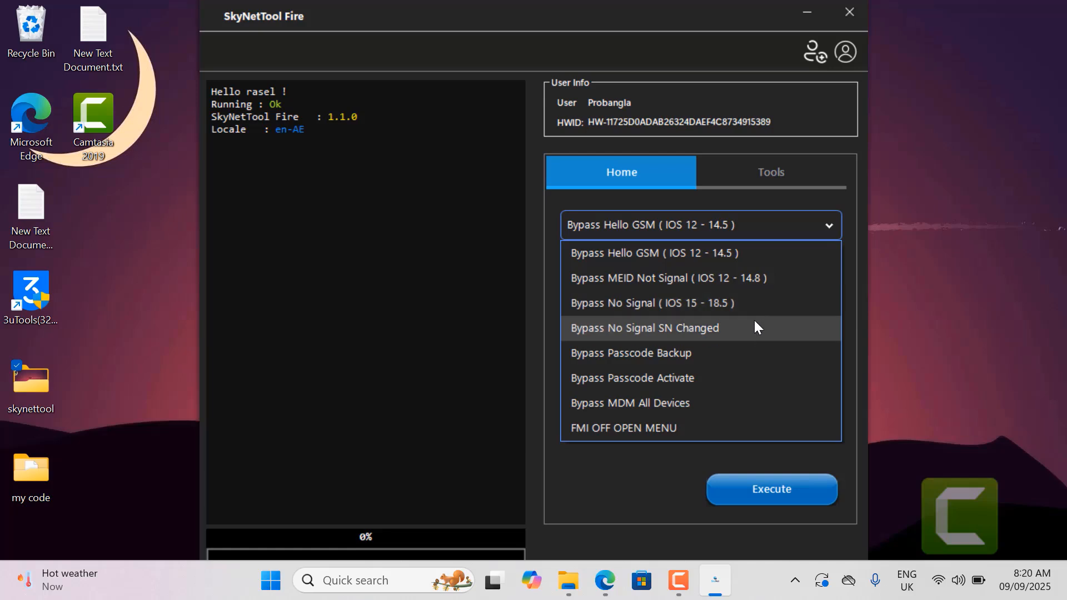
mouse_move(728, 340)
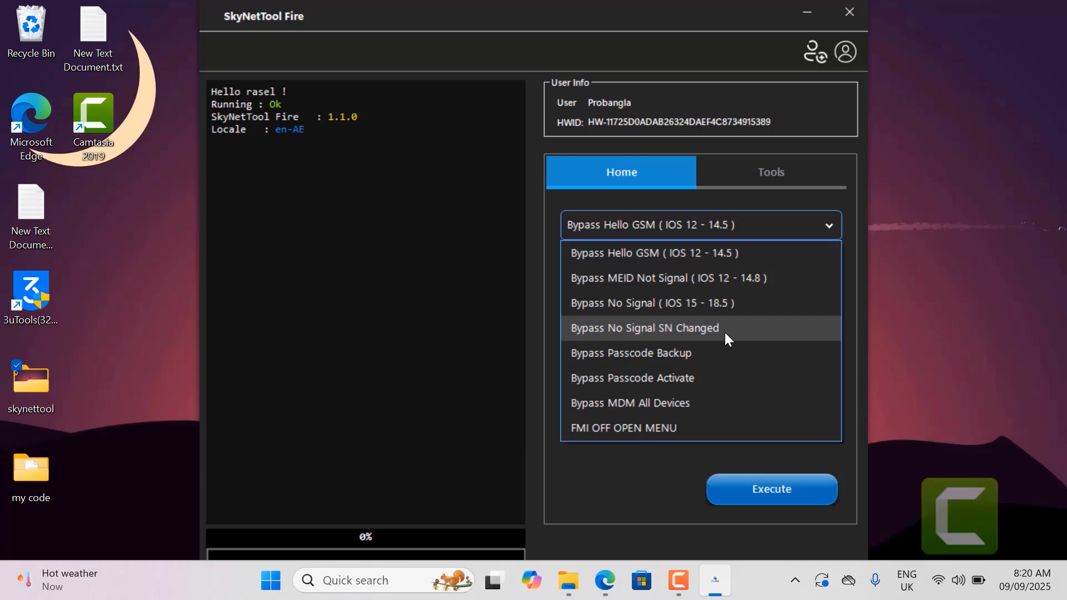
mouse_move(800, 360)
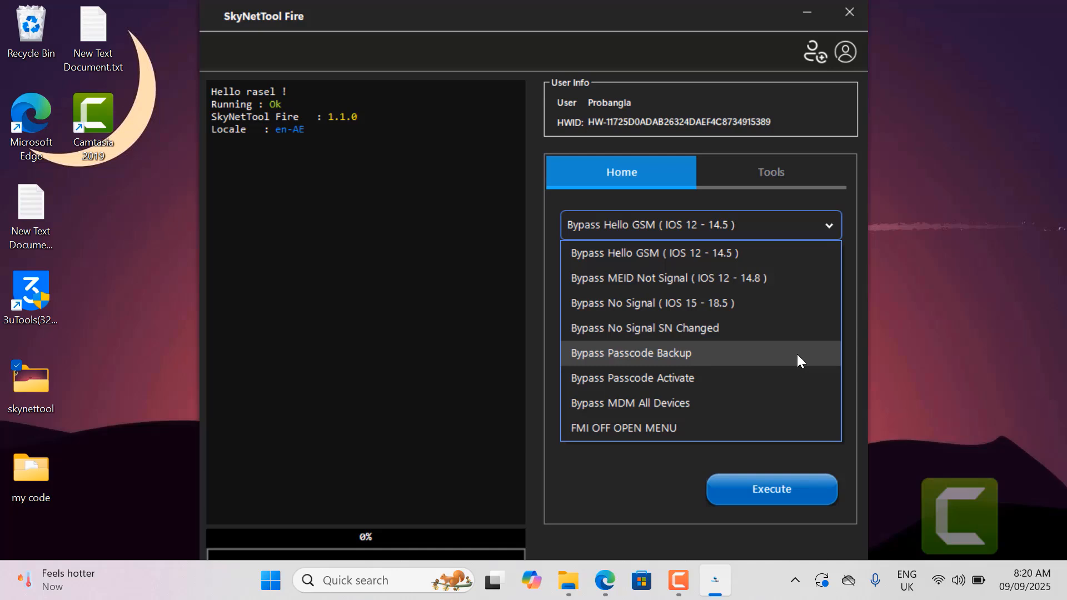
mouse_move(729, 385)
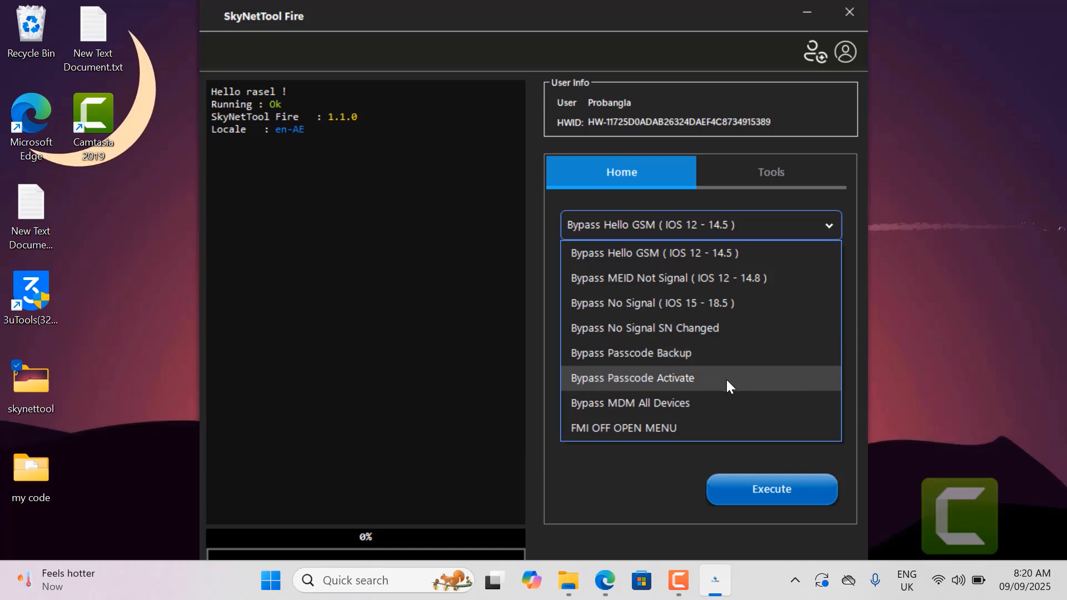
mouse_move(685, 432)
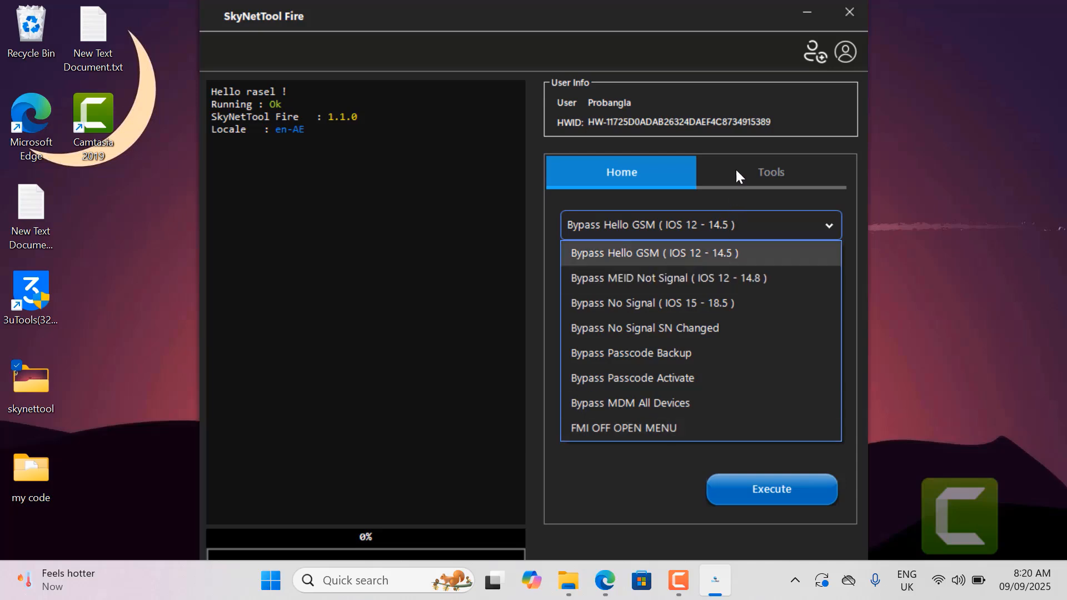
- Expand the Tools services list showing Fix iServices, Remove Apple ID (JB) and Erase Device
click(770, 172)
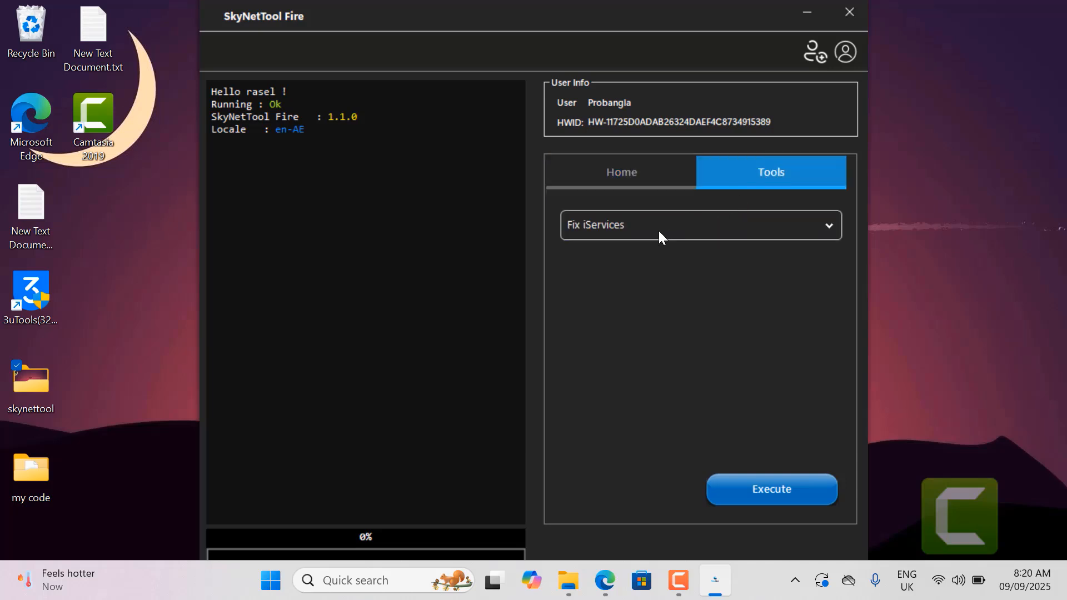
click(700, 225)
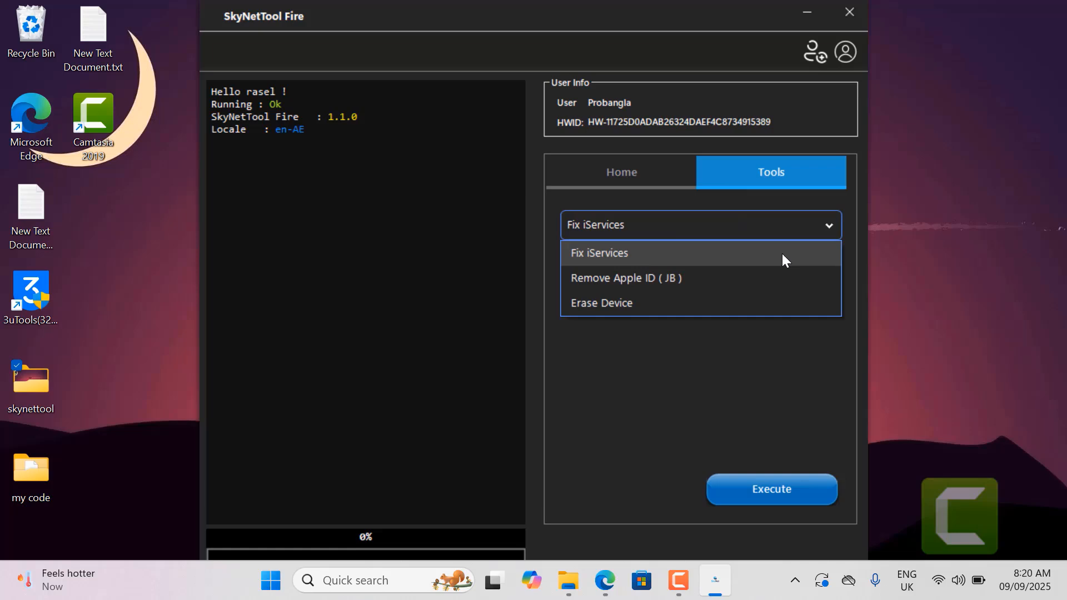
mouse_move(720, 297)
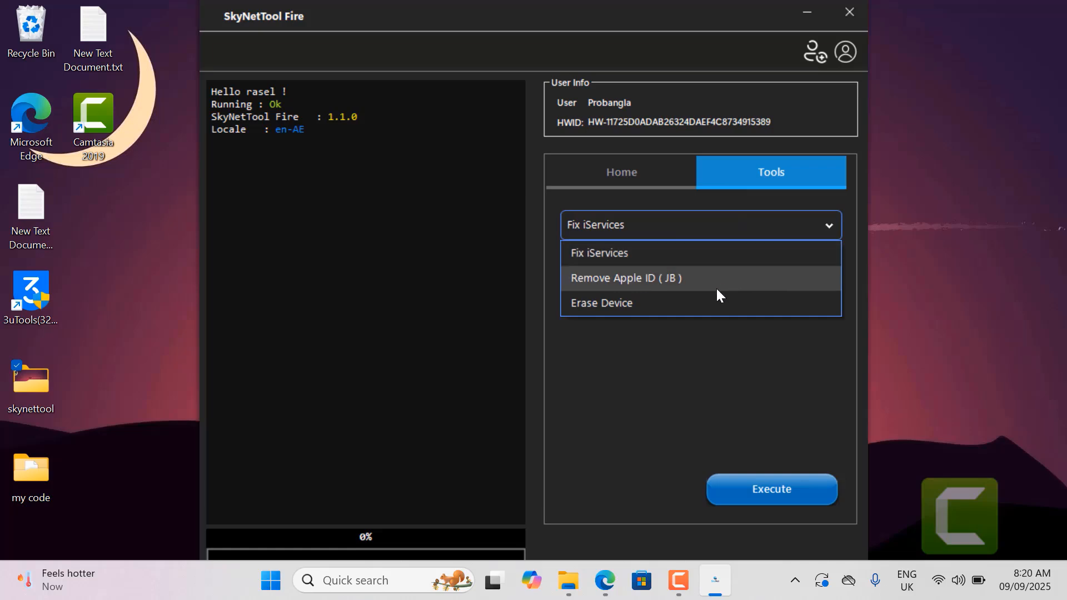
mouse_move(782, 283)
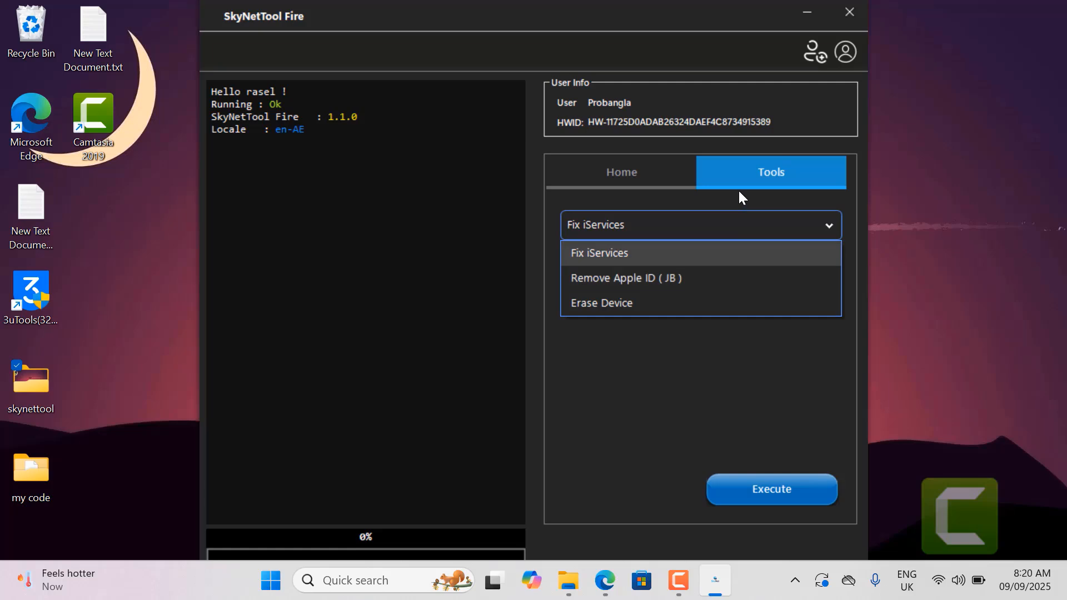
mouse_move(733, 198)
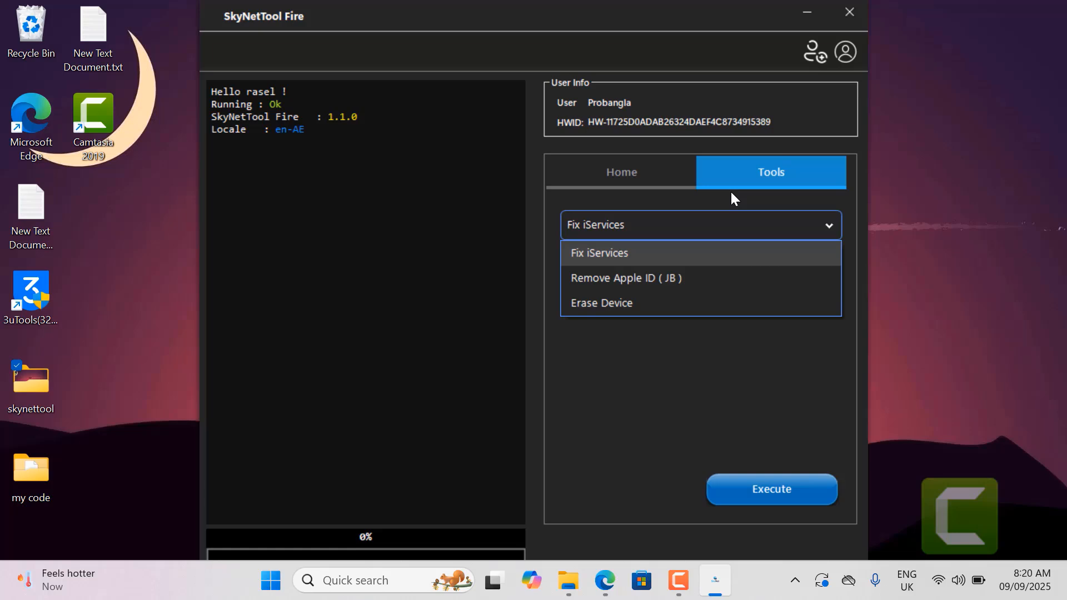